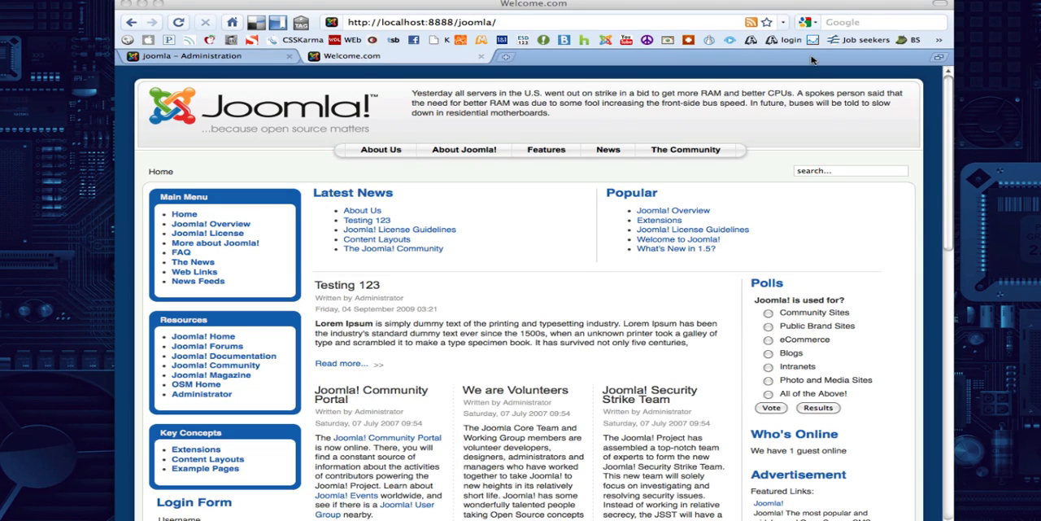
mouse_move(772, 67)
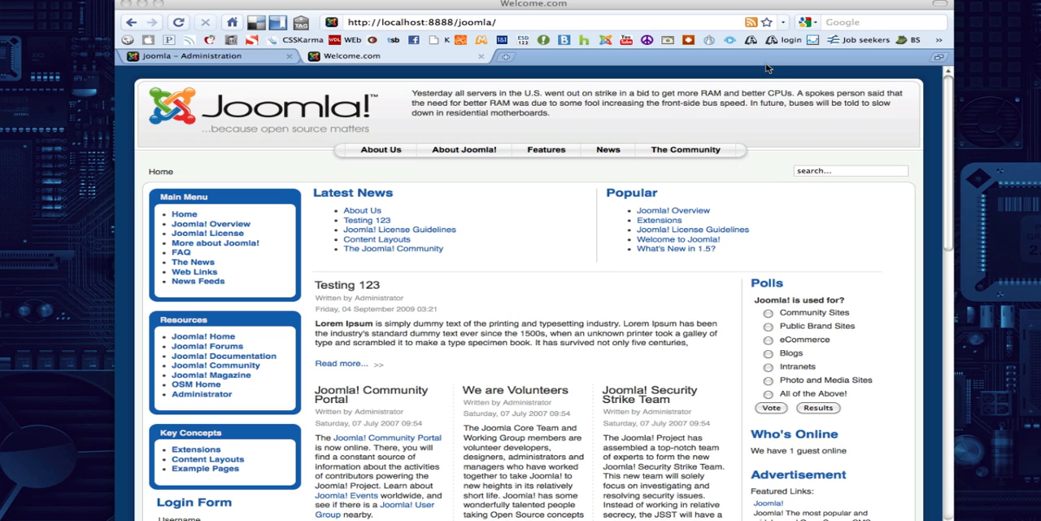
mouse_move(753, 88)
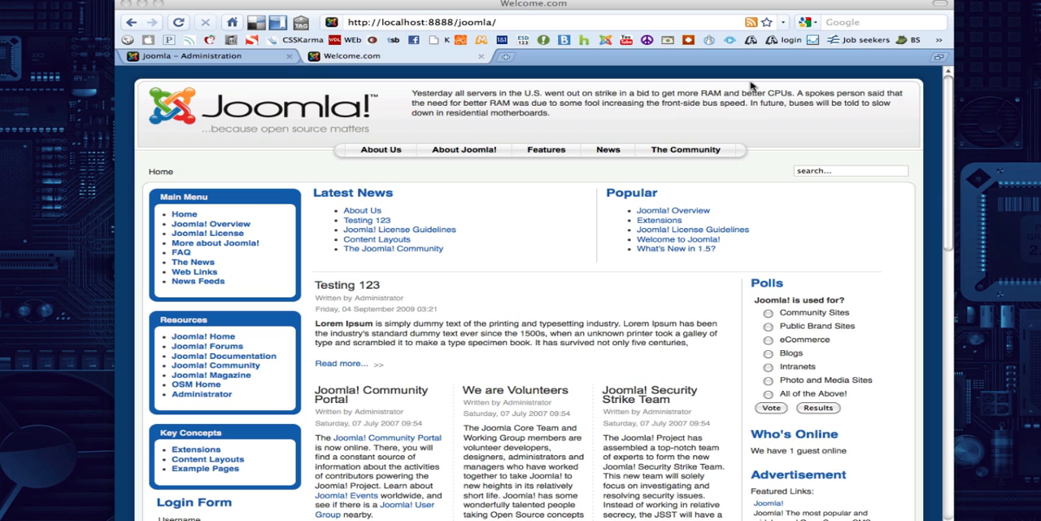
mouse_move(748, 113)
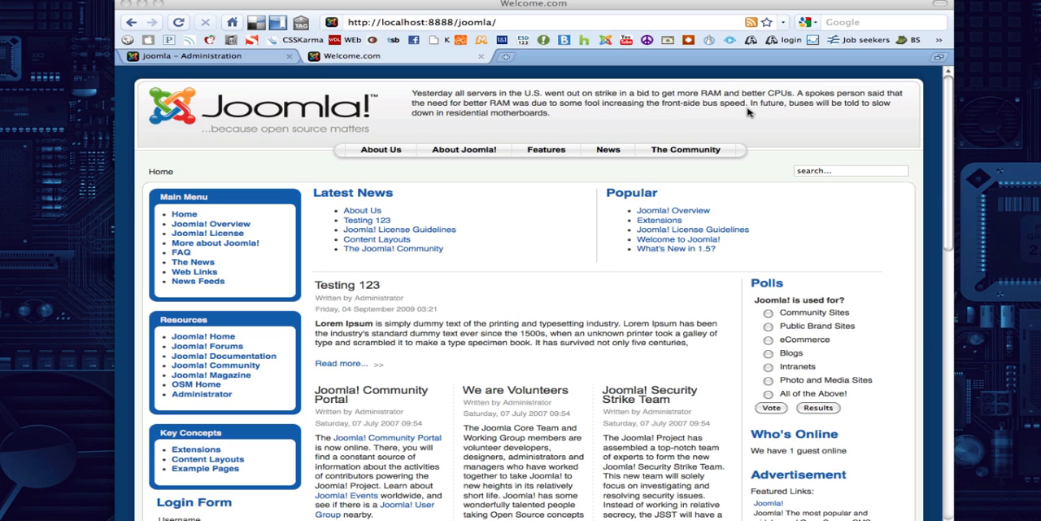
mouse_move(557, 84)
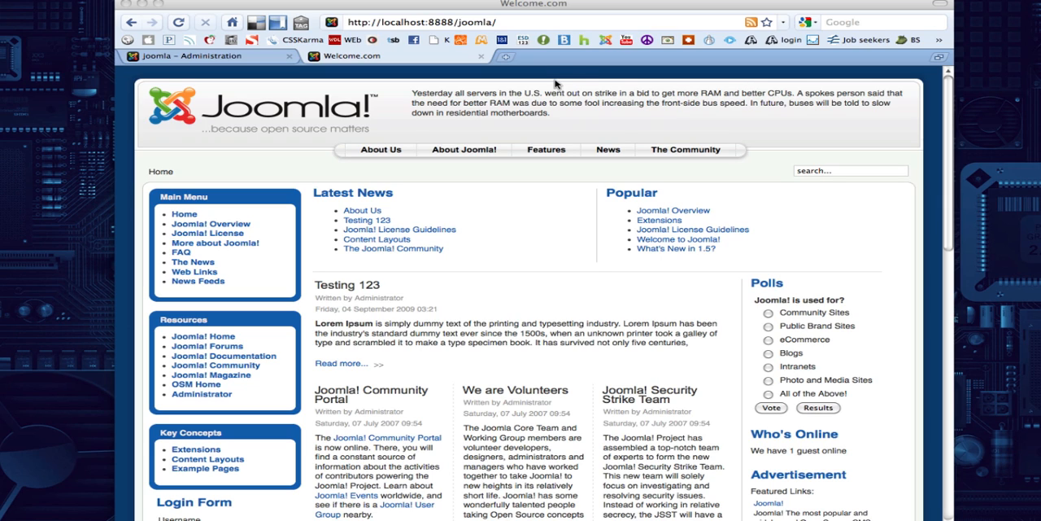
mouse_move(556, 93)
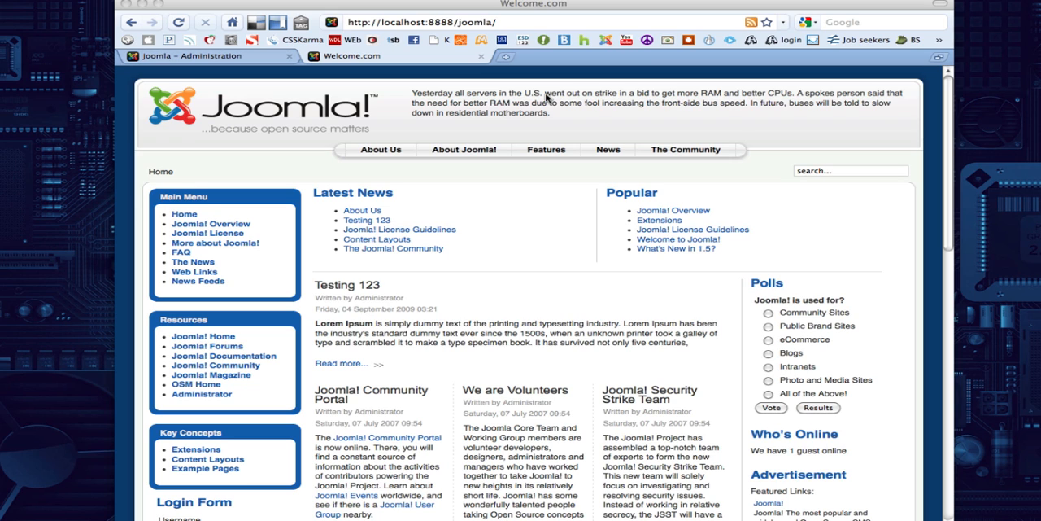
Scroll through the ?tp=1 front page preview to view the labelled module positions
scroll(down, 3)
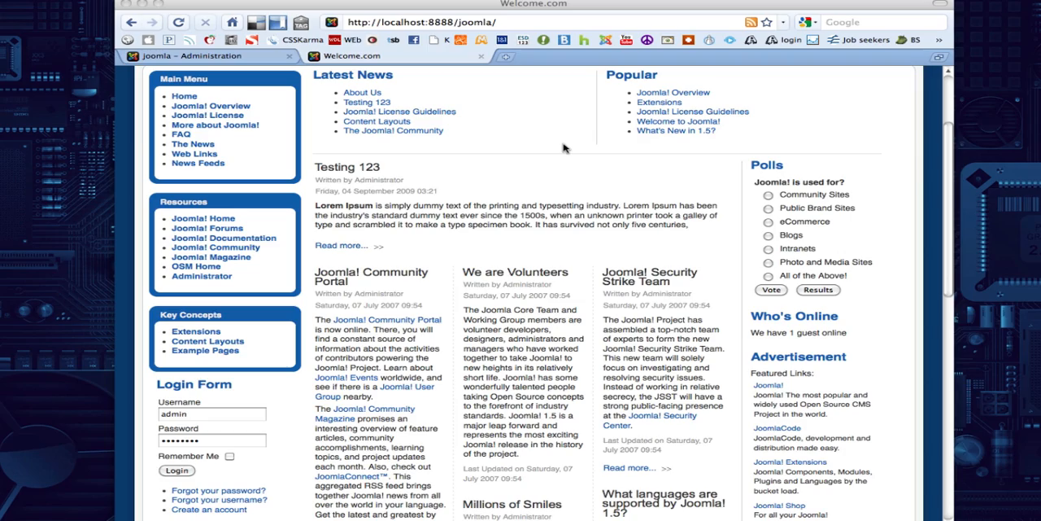
scroll(down, 3)
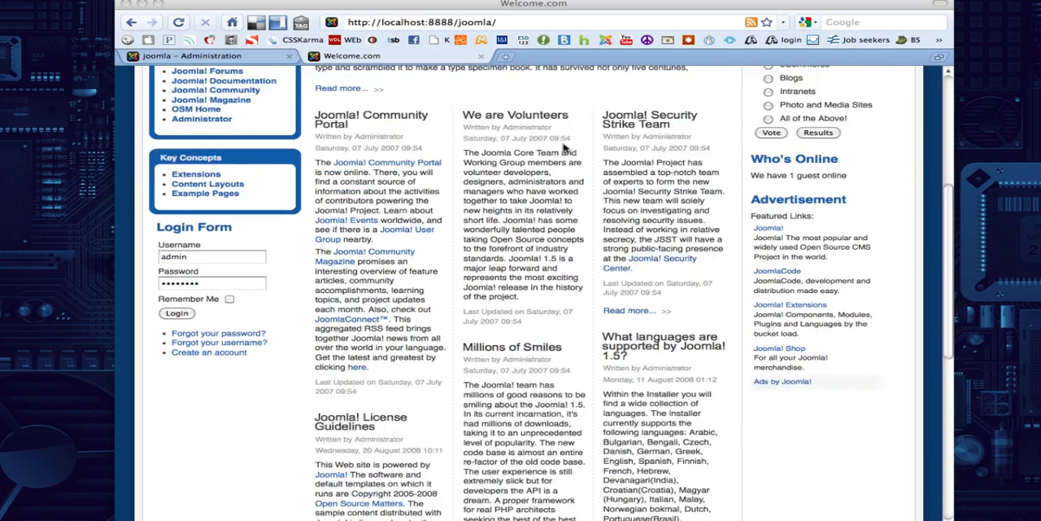
scroll(down, 3)
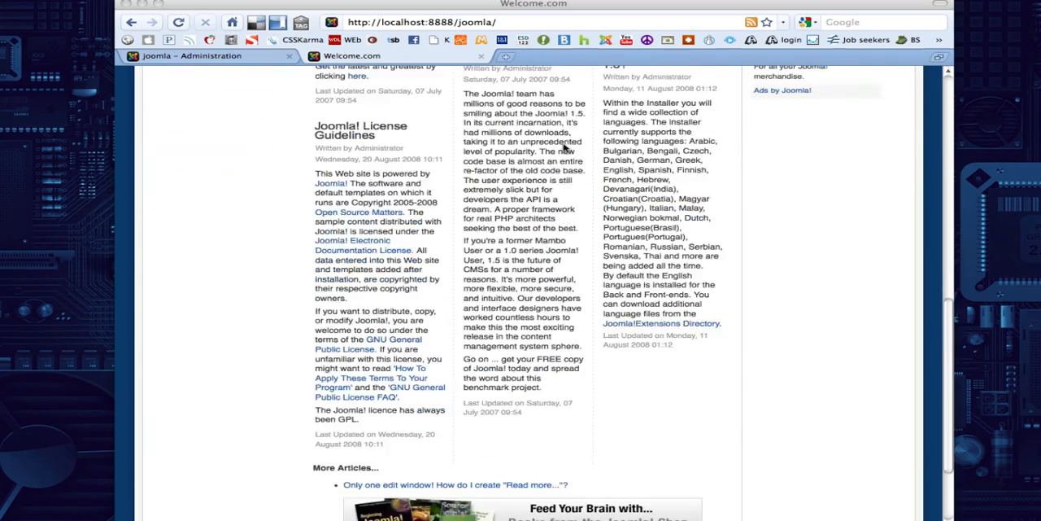
scroll(up, 3)
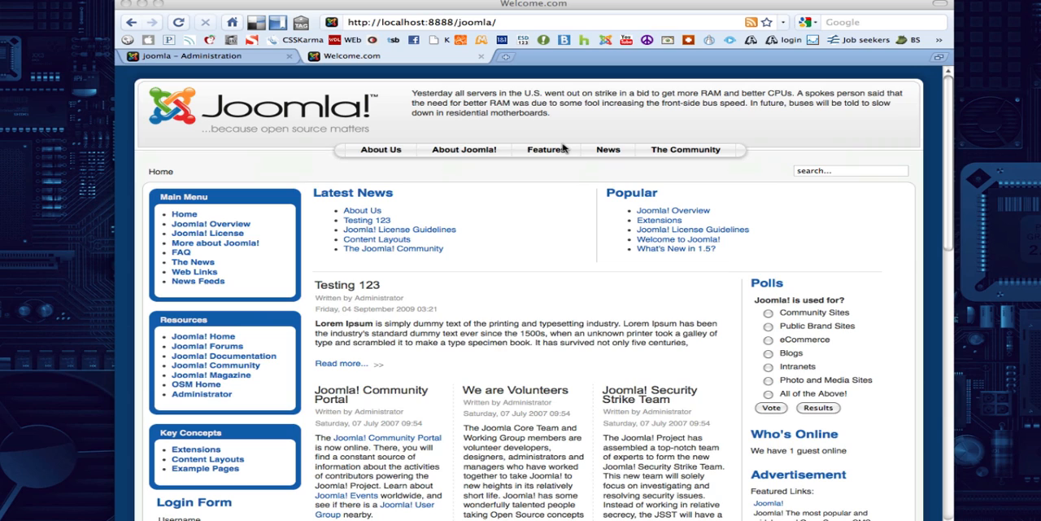
mouse_move(558, 156)
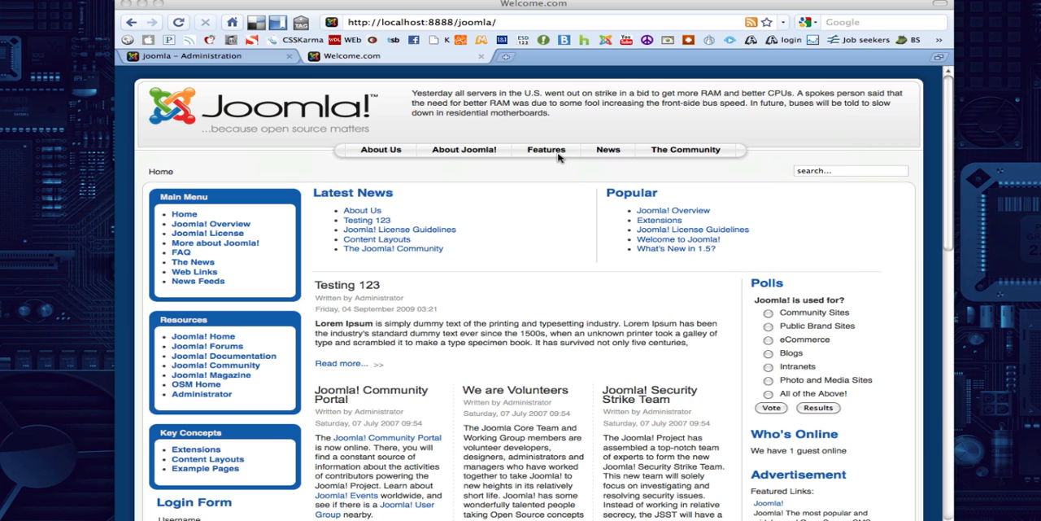
mouse_move(315, 188)
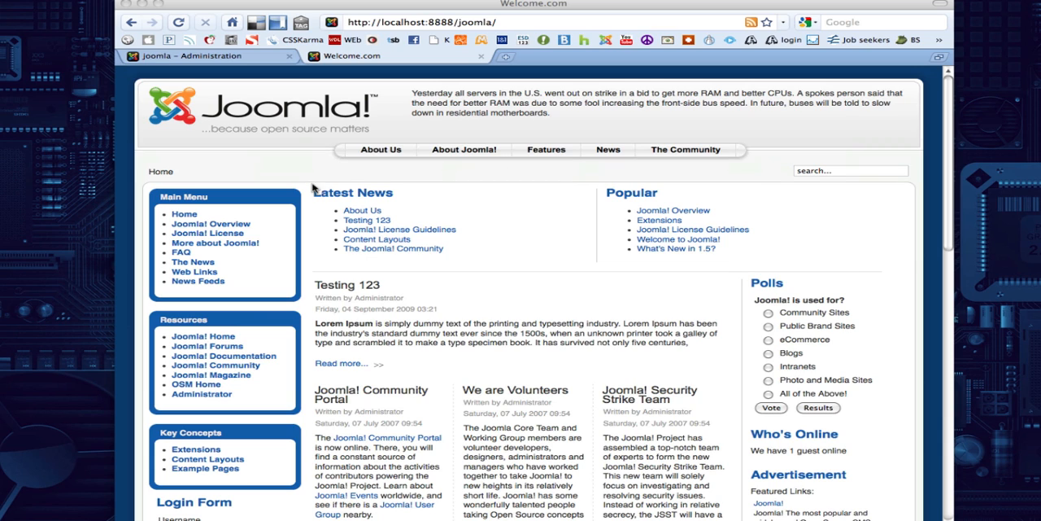
mouse_move(223, 214)
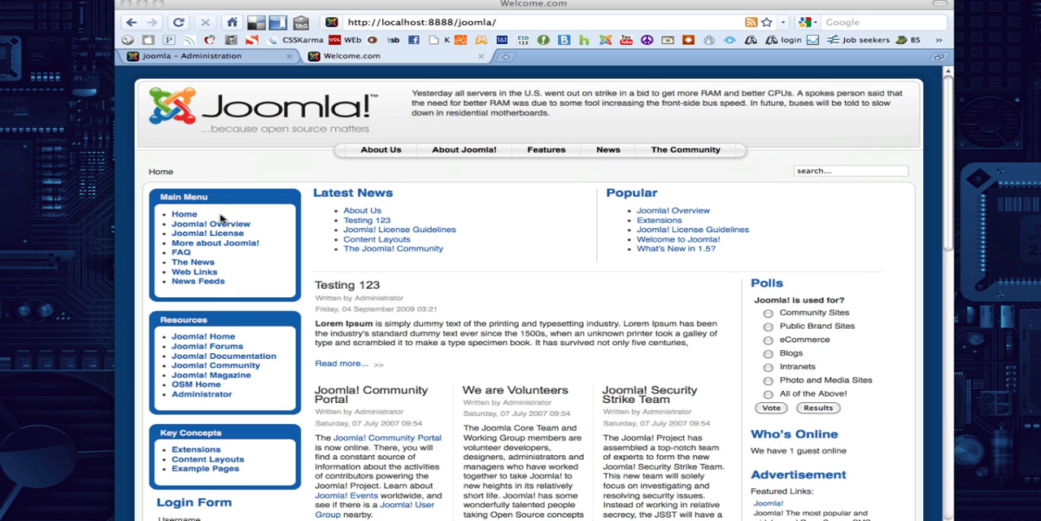
mouse_move(765, 357)
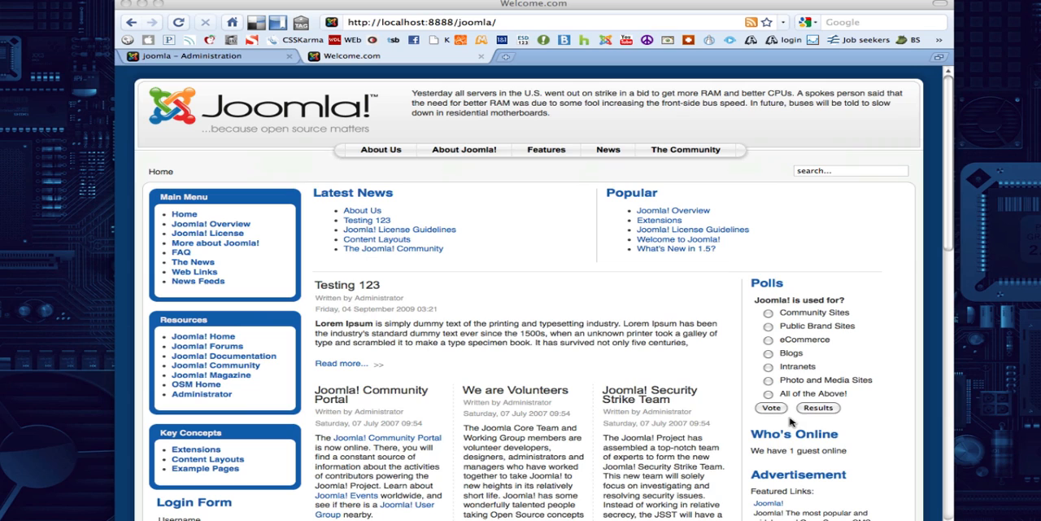
mouse_move(215, 430)
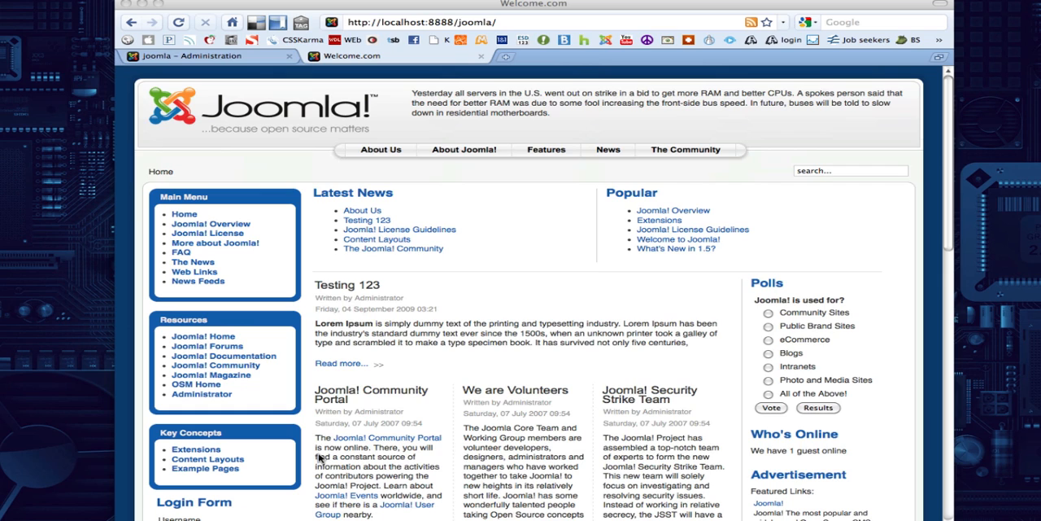
mouse_move(414, 91)
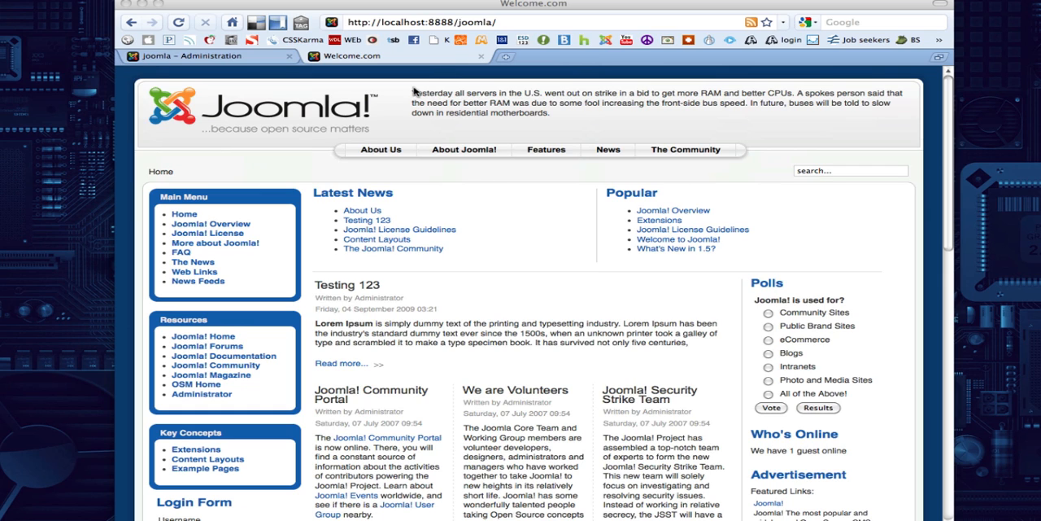
mouse_move(527, 120)
text(?tp=1)
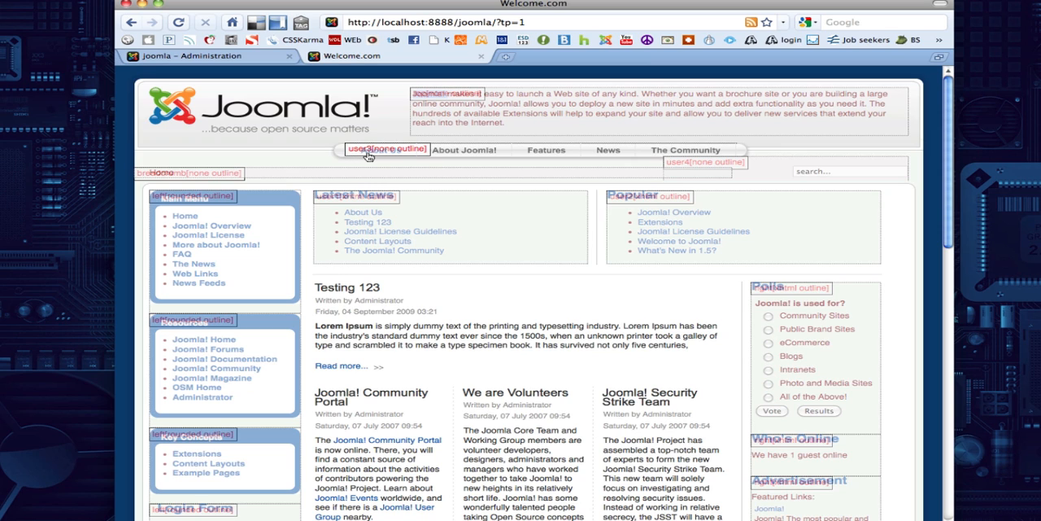
mouse_move(698, 178)
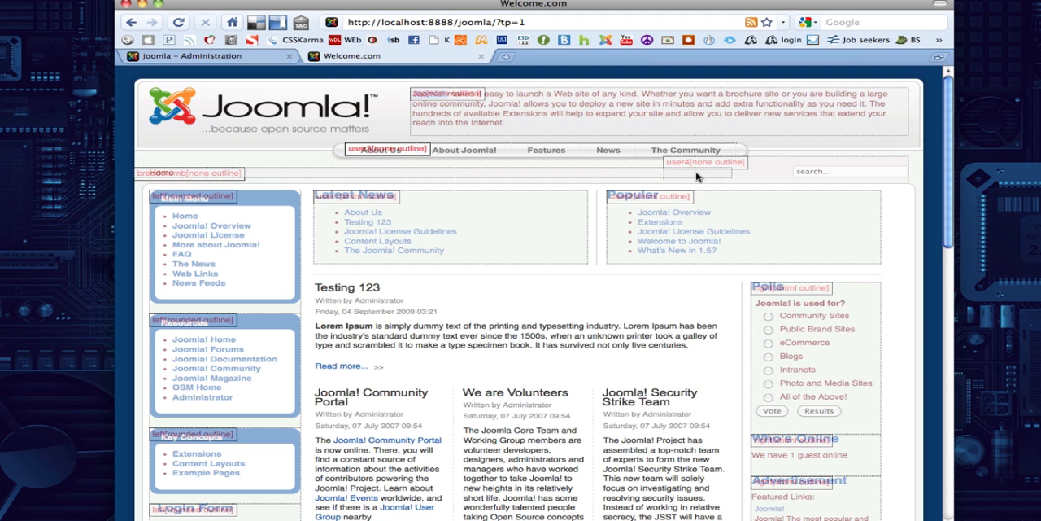
scroll(down, 3)
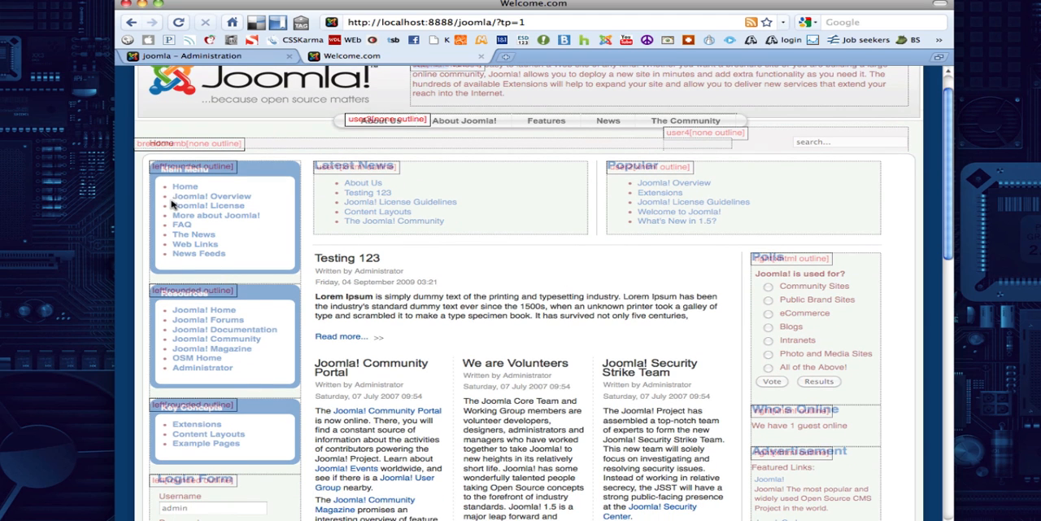
scroll(down, 3)
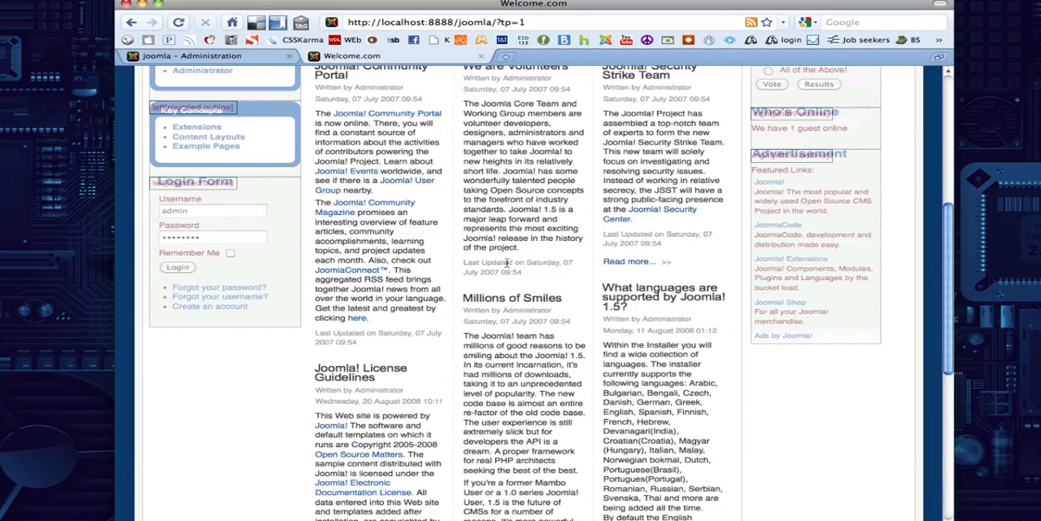
scroll(up, 3)
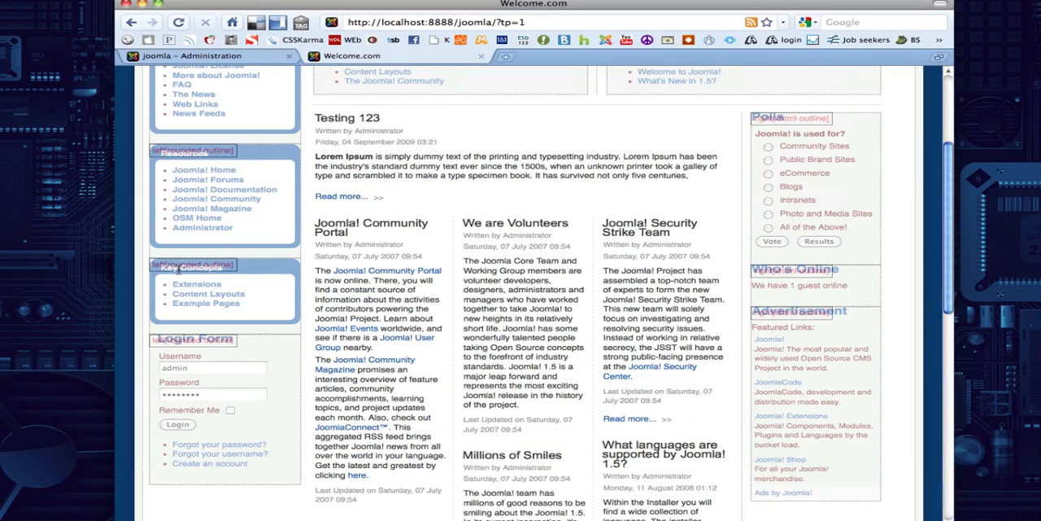
scroll(up, 3)
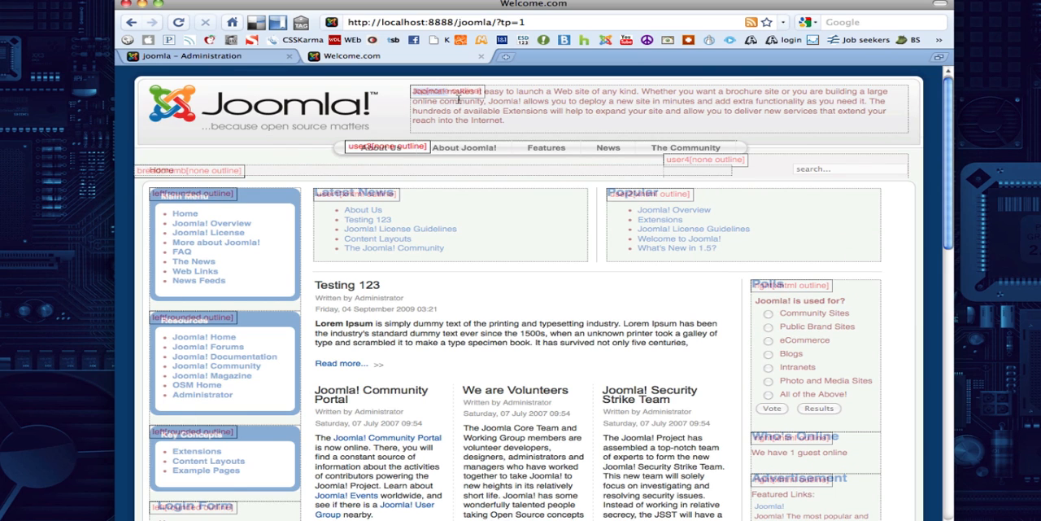
Go to Extensions > Module Manager and show the first page of site modules
click(203, 56)
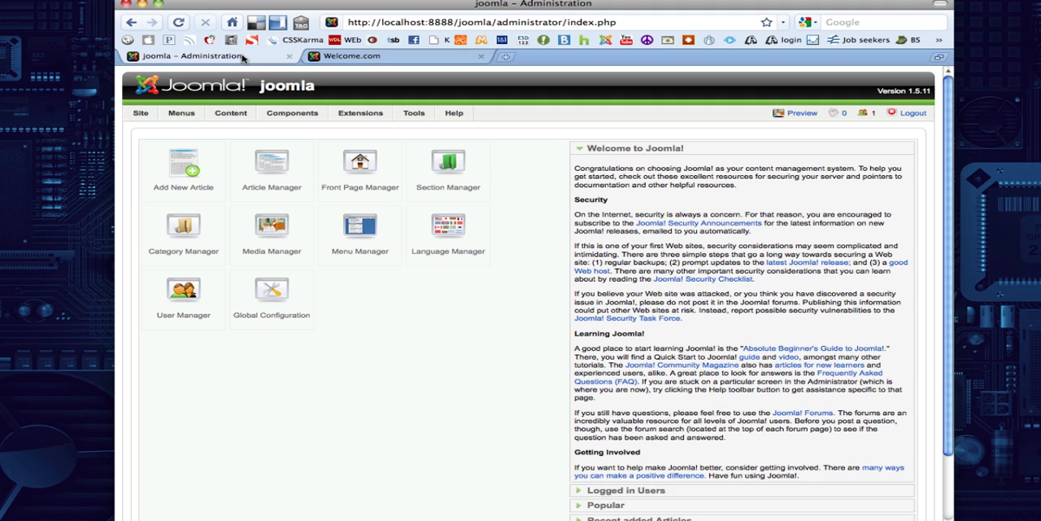
mouse_move(329, 87)
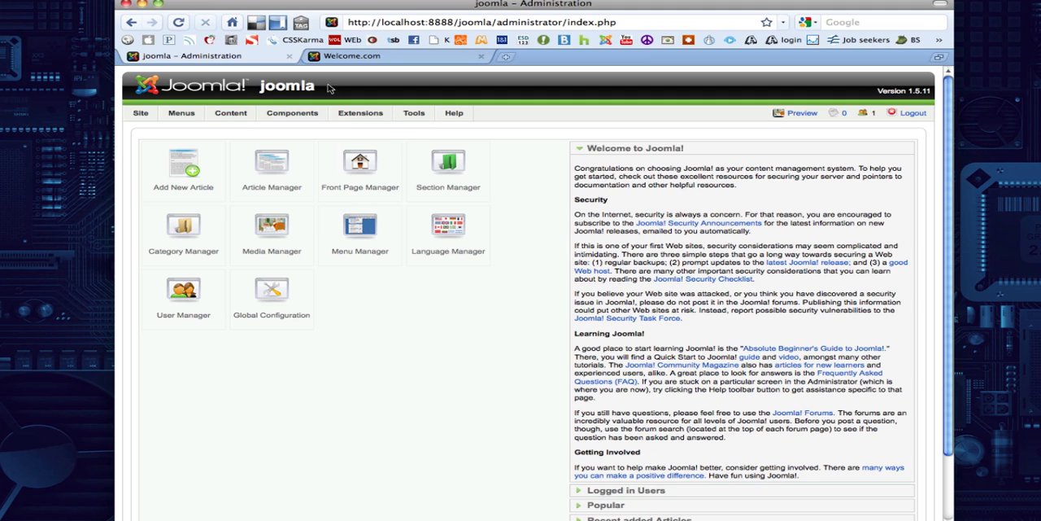
mouse_move(508, 22)
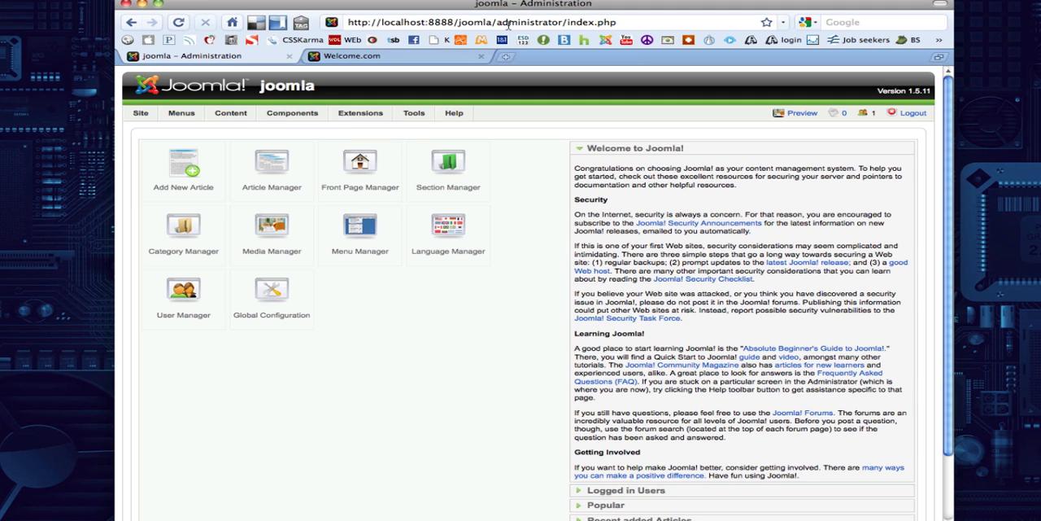
click(291, 112)
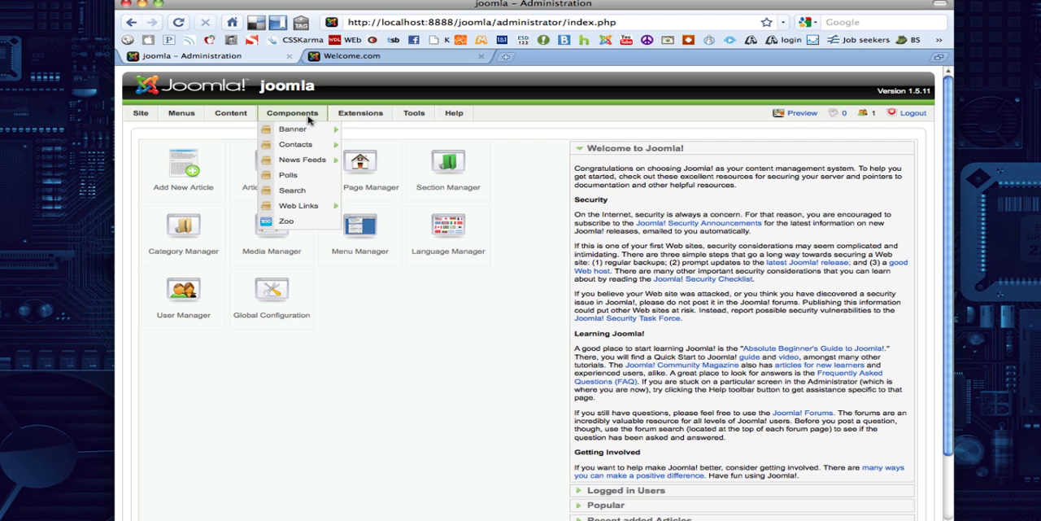
click(360, 112)
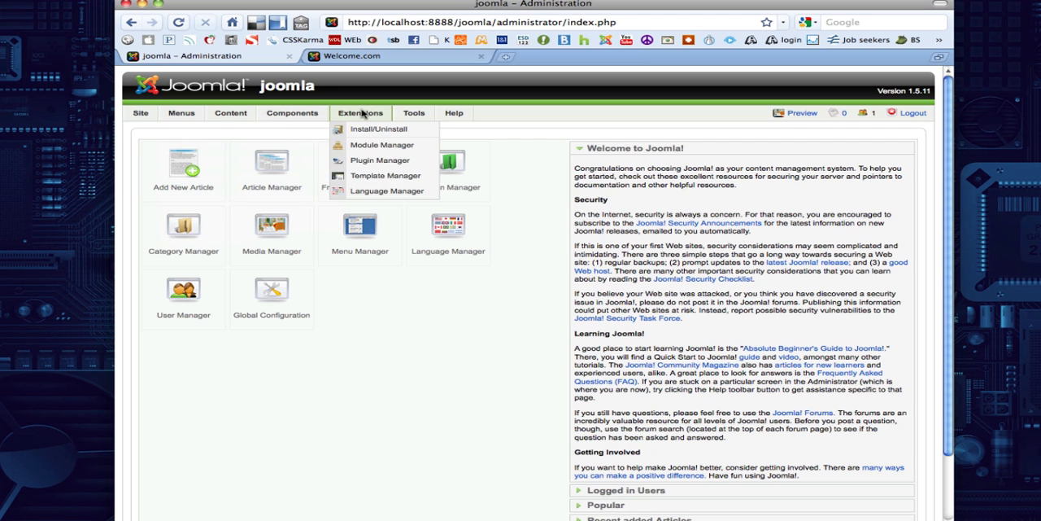
click(383, 145)
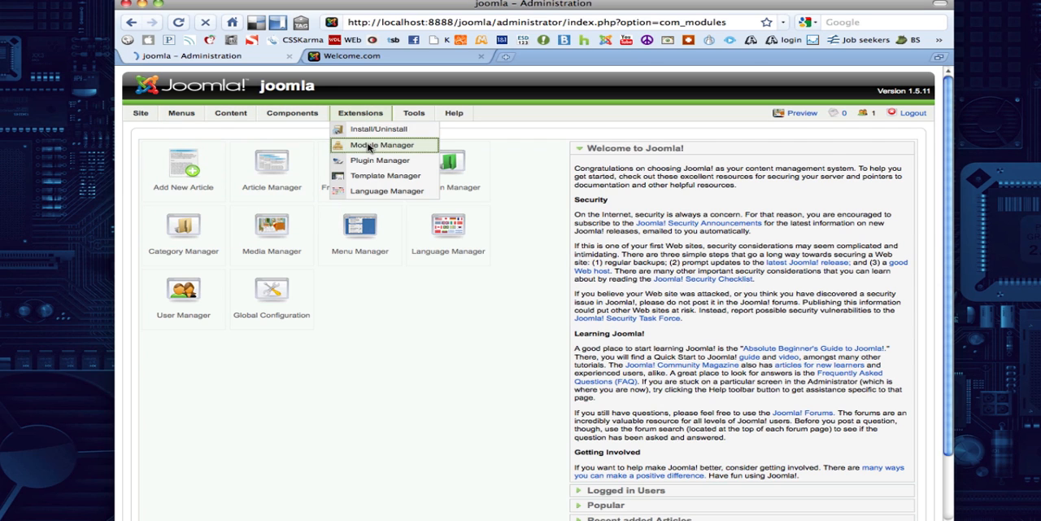
click(382, 145)
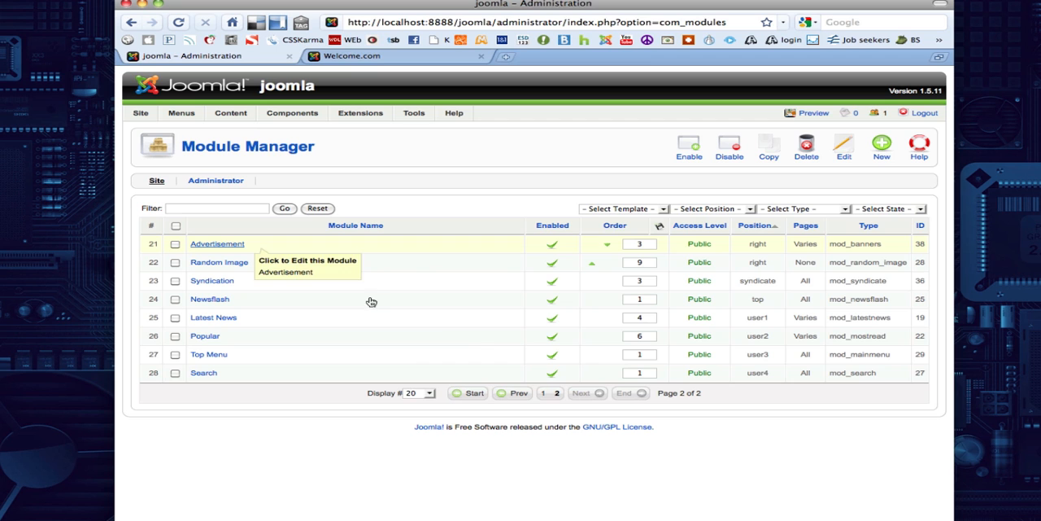
mouse_move(537, 402)
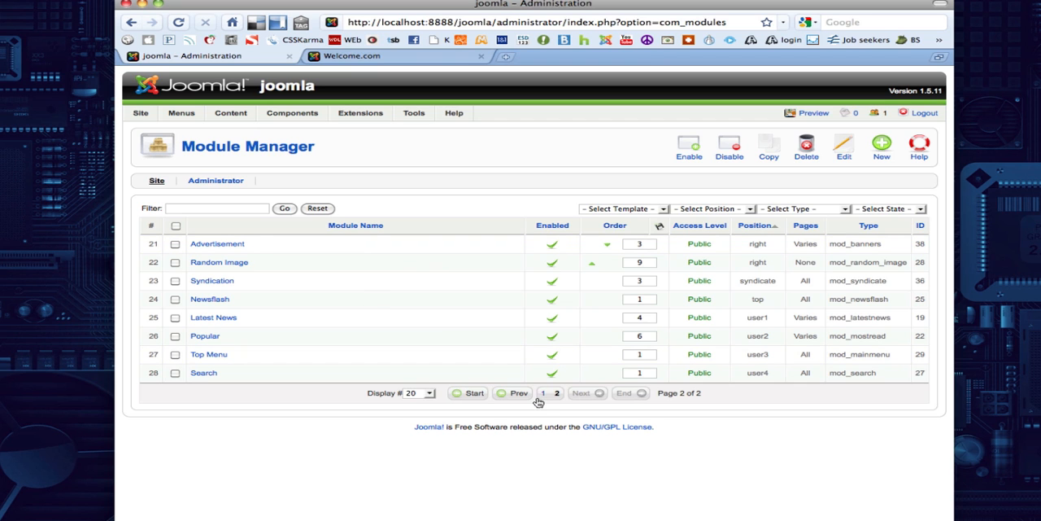
click(519, 393)
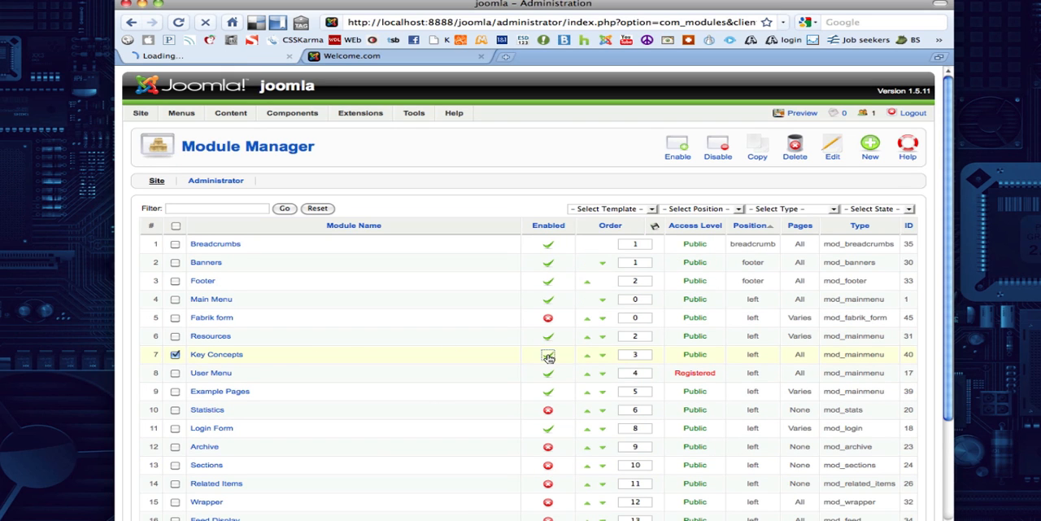
Tick and then untick the Key Concepts module checkbox
click(548, 354)
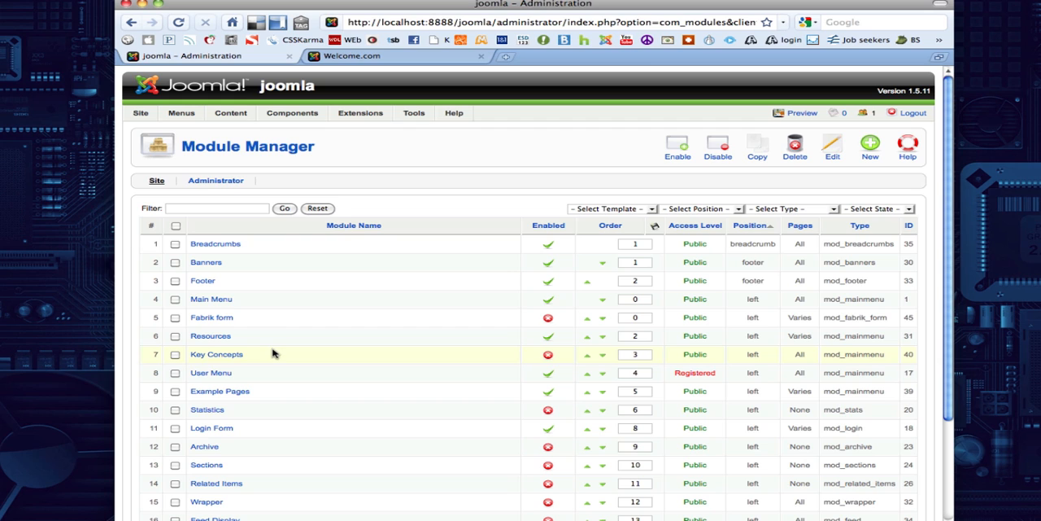
click(174, 354)
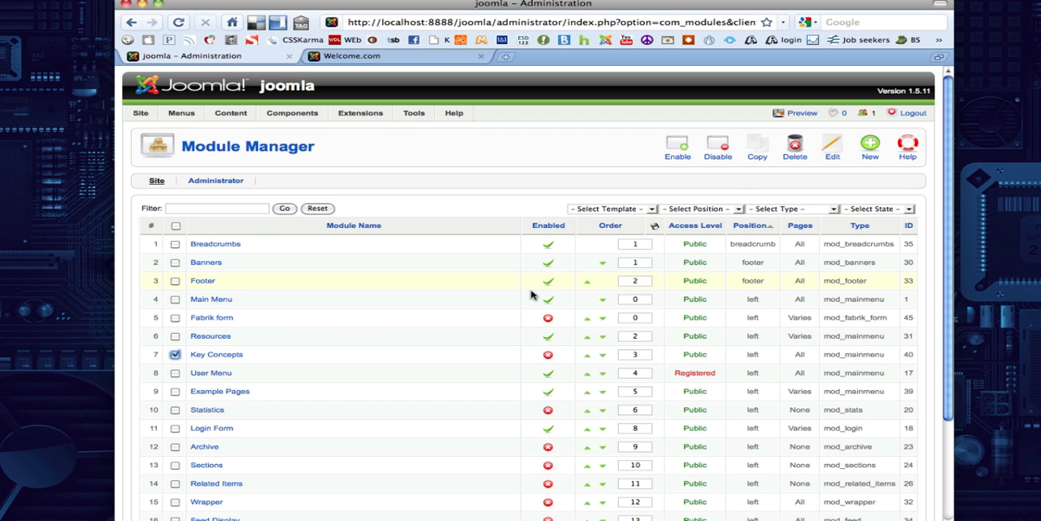
click(175, 354)
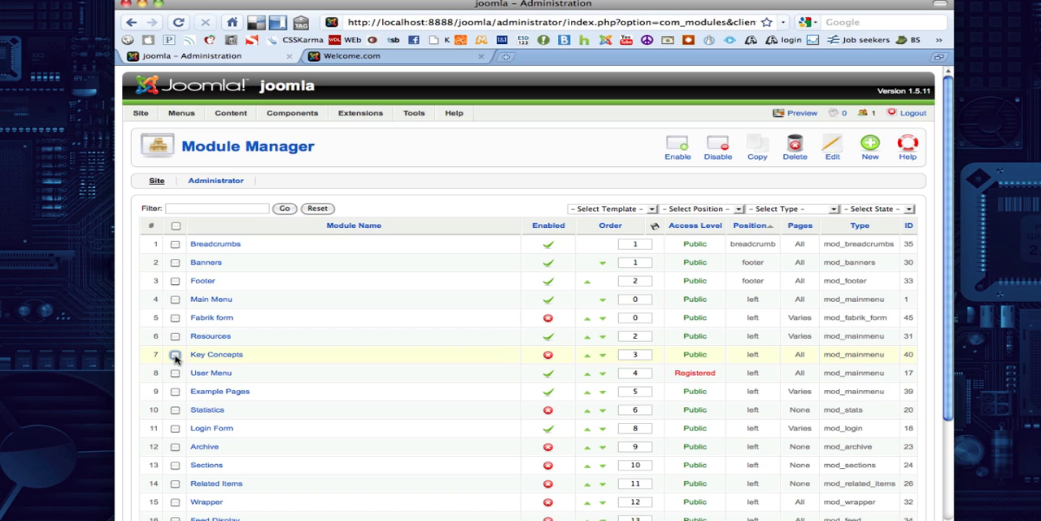
click(352, 55)
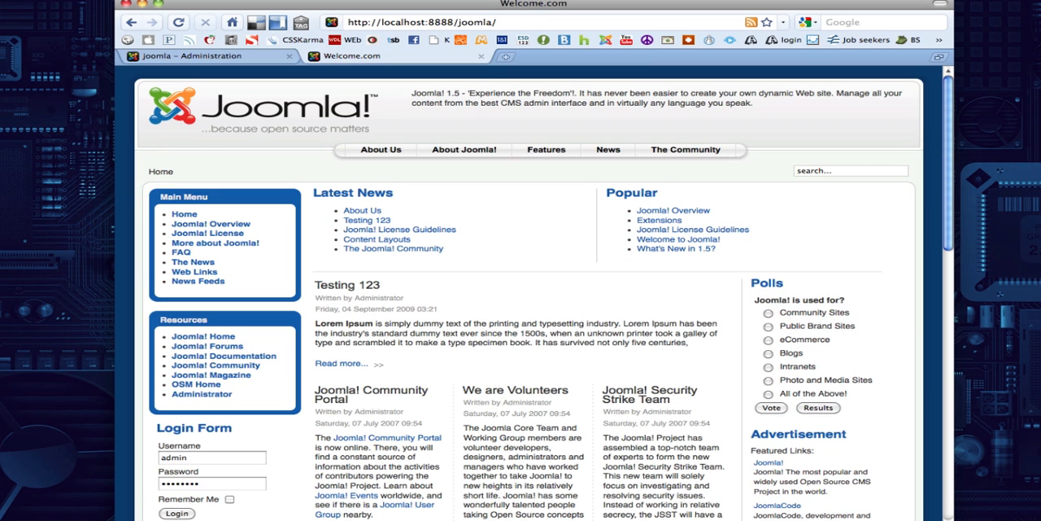
Scroll the front page to check the Main Menu, Resources, Login Form, Polls and Advertisement modules
scroll(down, 3)
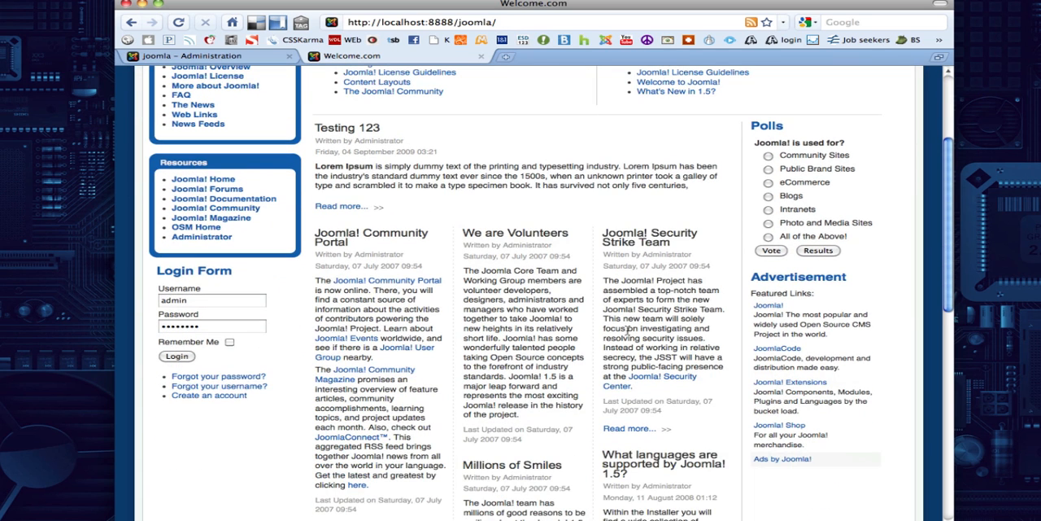
mouse_move(825, 272)
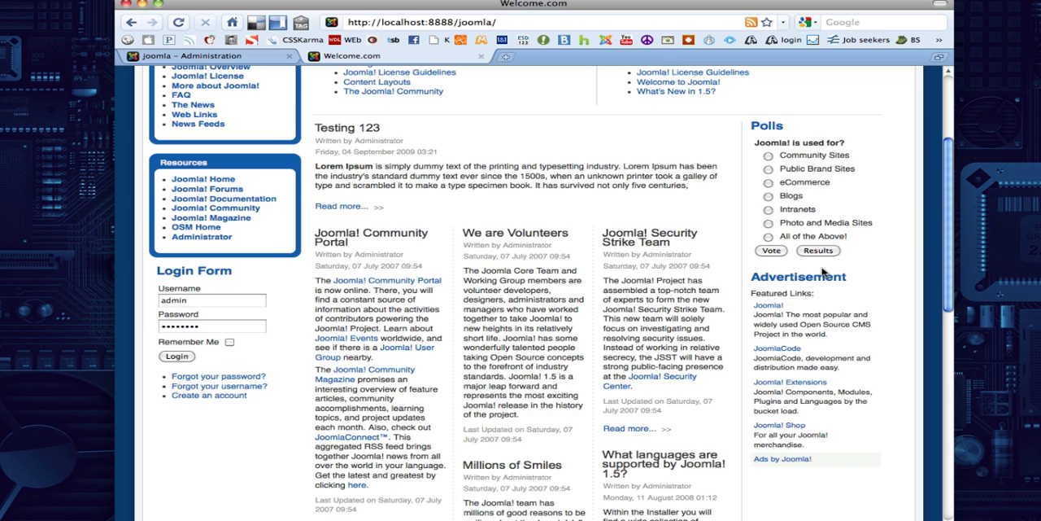
scroll(up, 3)
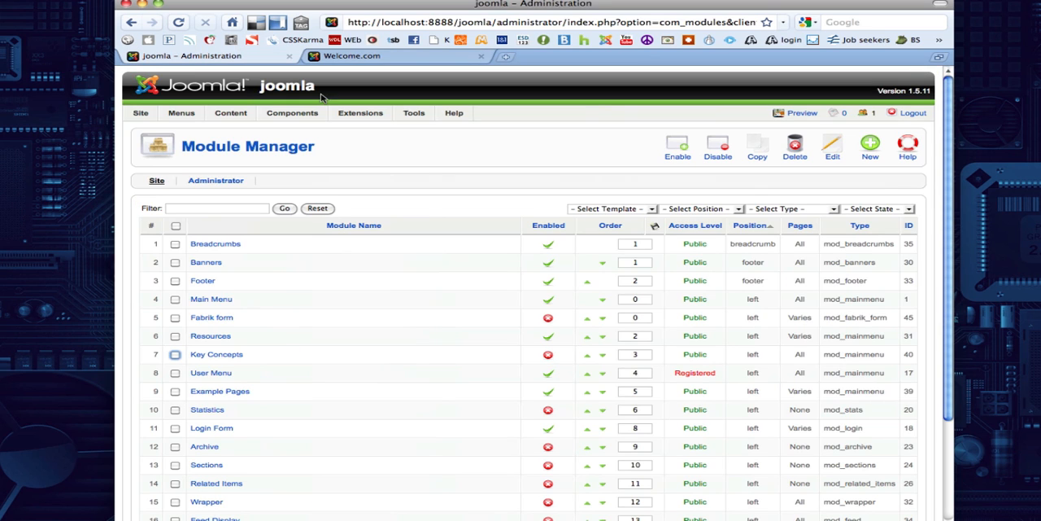
mouse_move(205, 262)
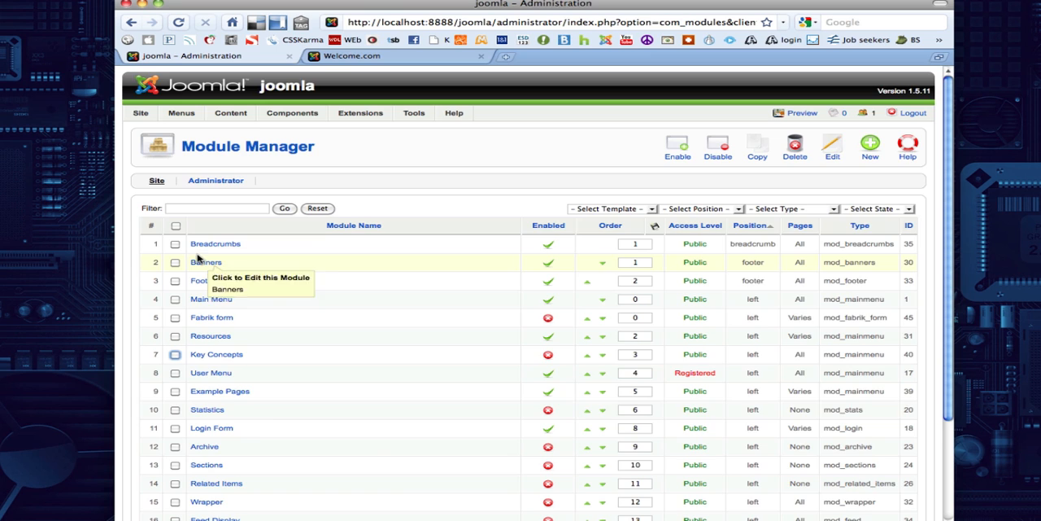
Disable Newsflash from page 2 of the site module list
scroll(down, 3)
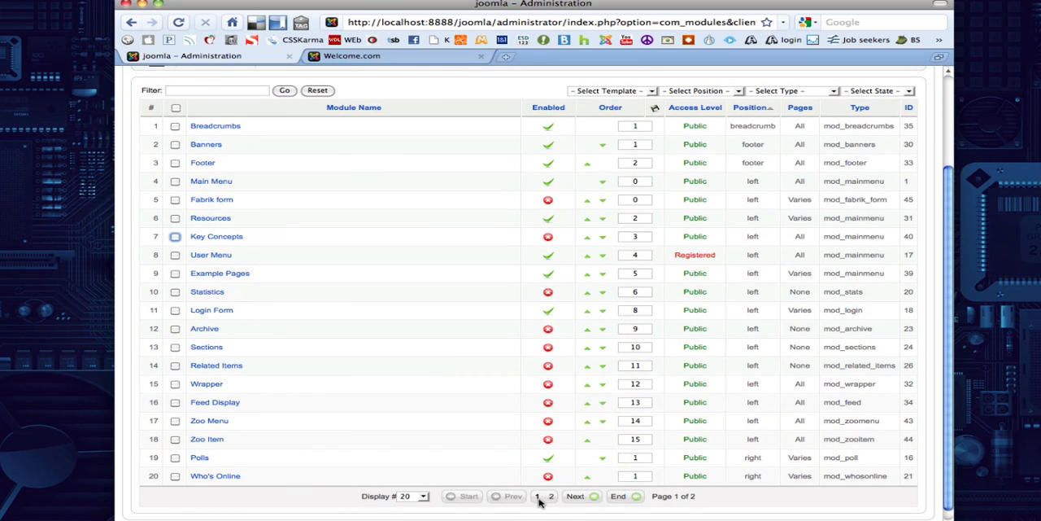
click(553, 495)
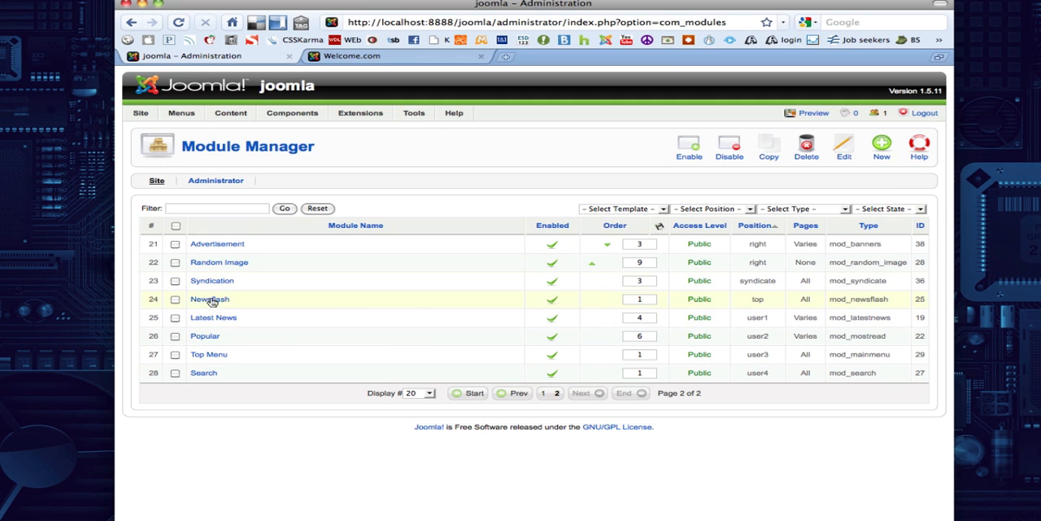
click(552, 298)
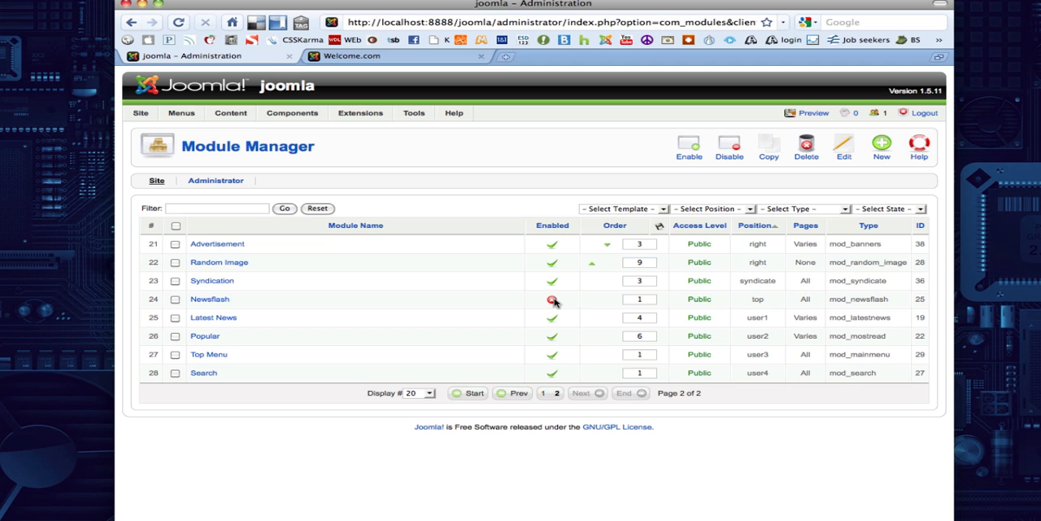
click(552, 299)
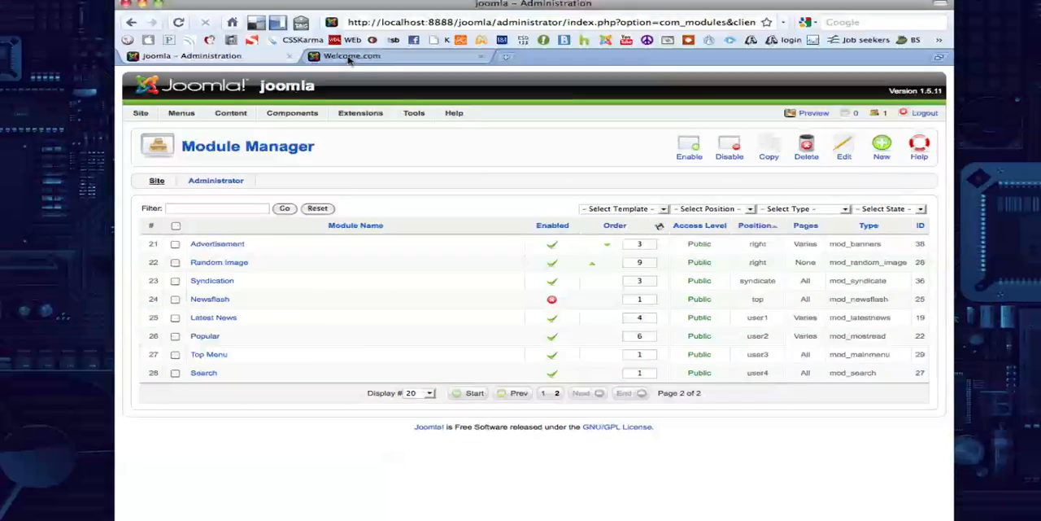
Scroll the Welcome.com front page to confirm the Newsflash blurb is gone
click(351, 55)
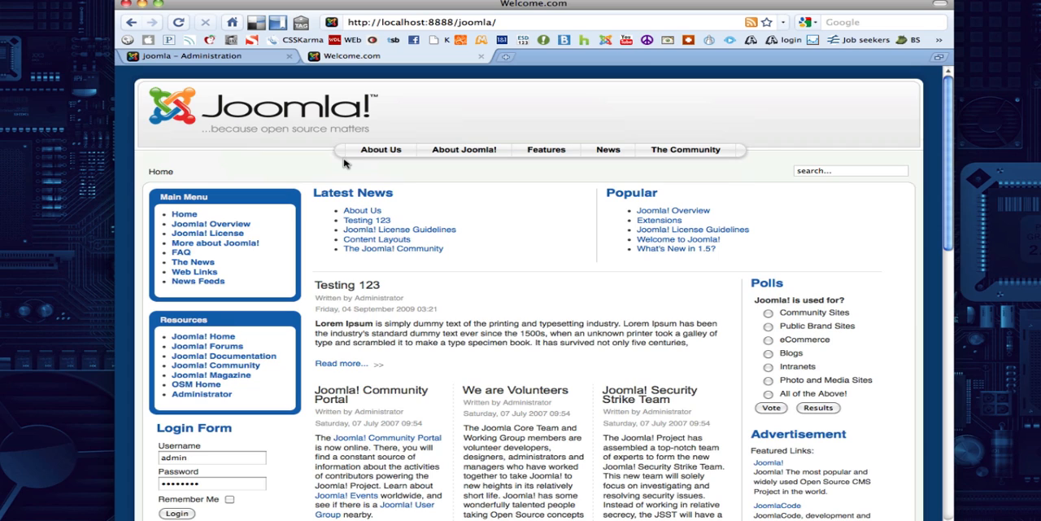
mouse_move(330, 154)
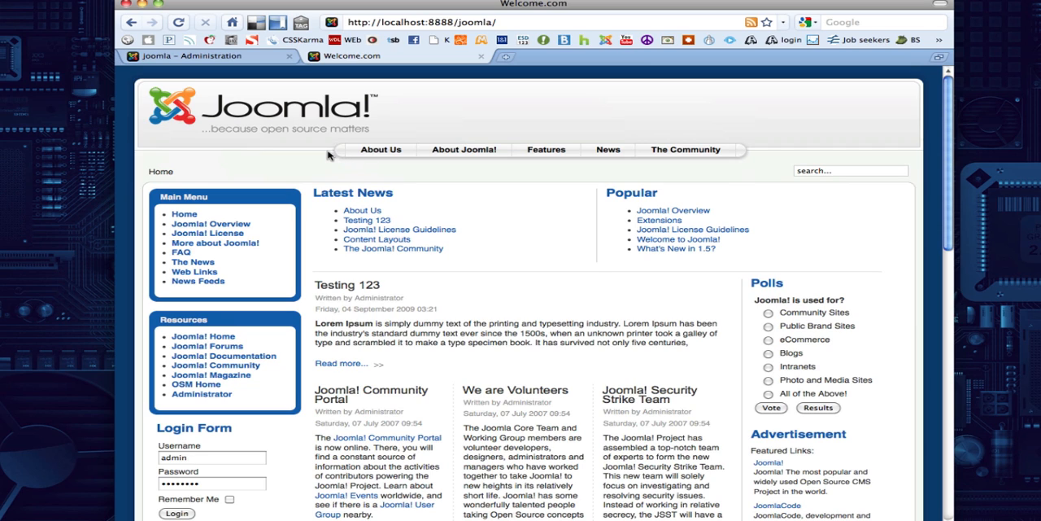
mouse_move(341, 145)
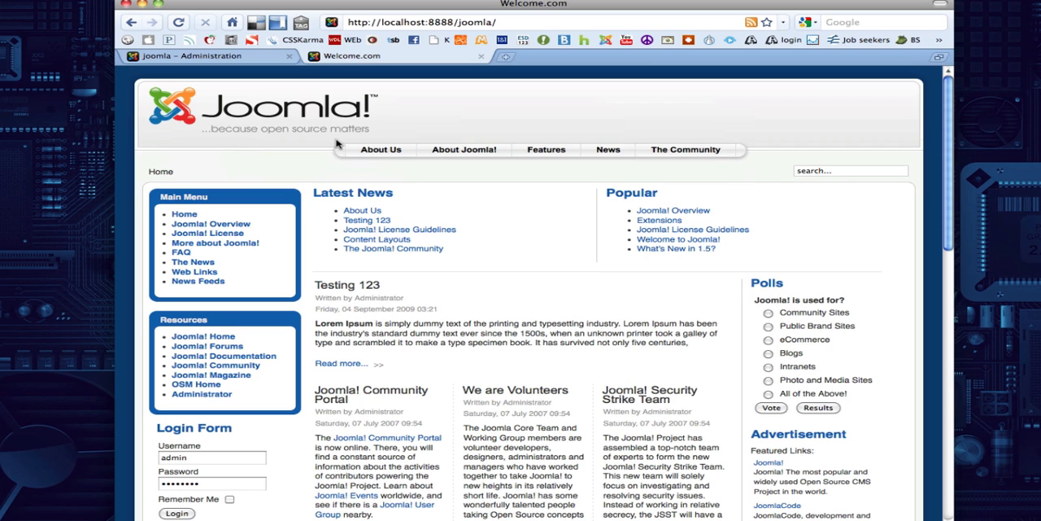
mouse_move(458, 246)
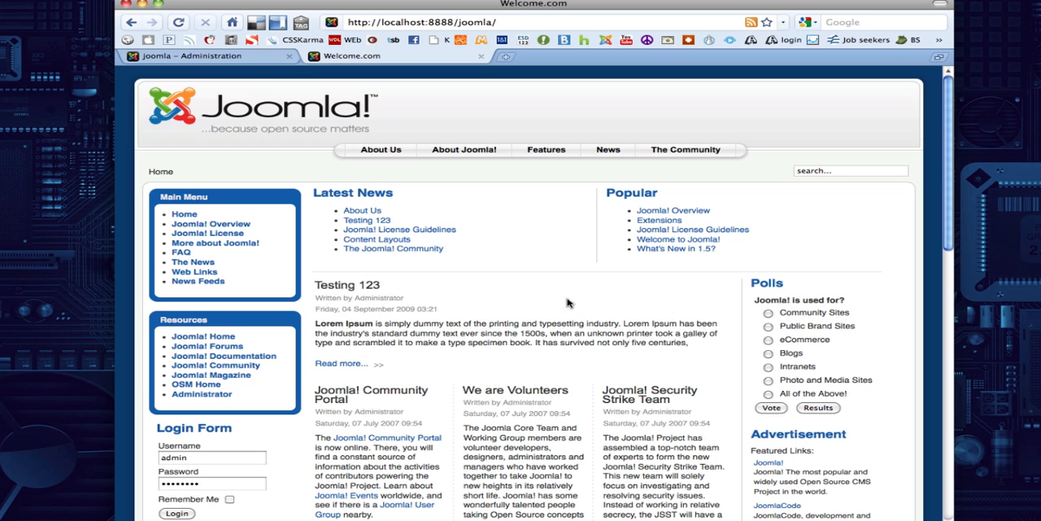
mouse_move(611, 380)
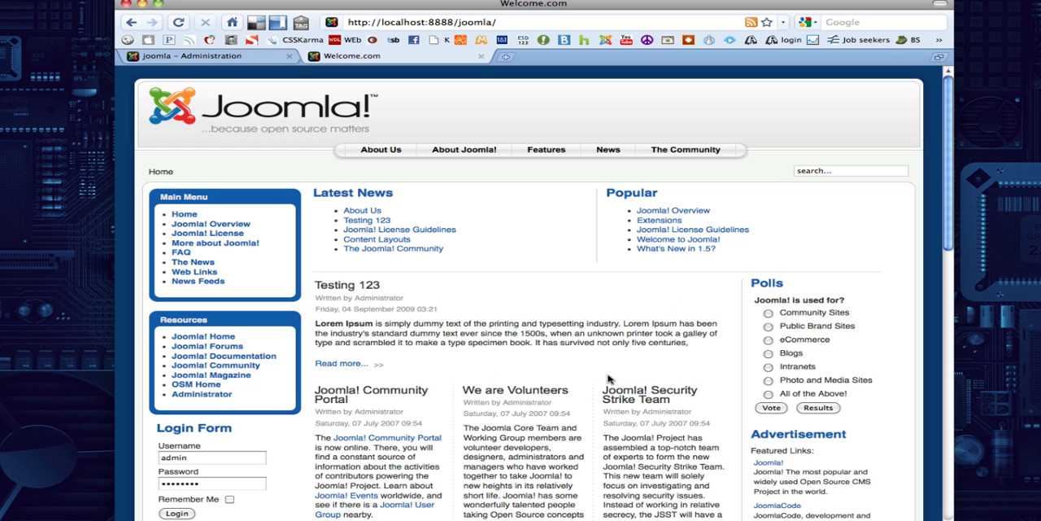
scroll(down, 3)
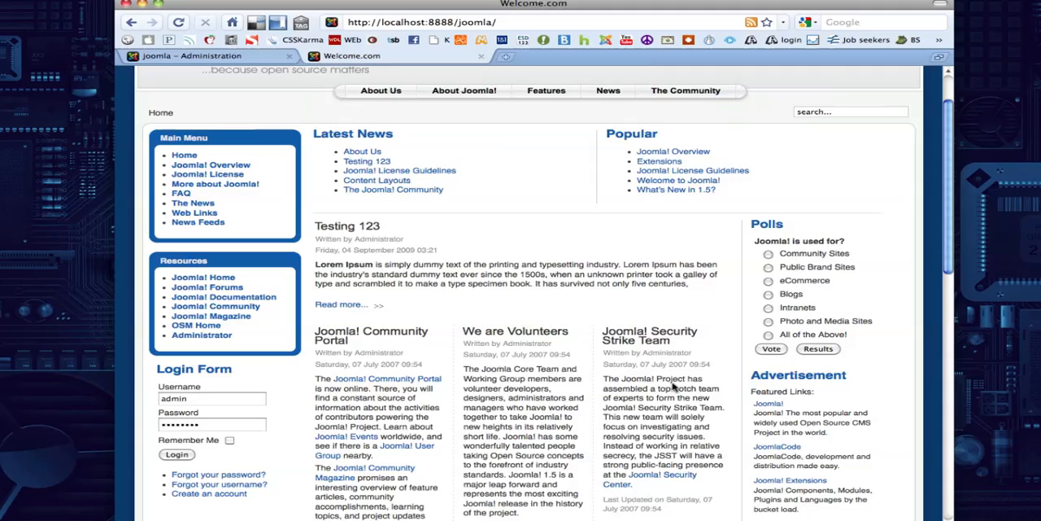
scroll(up, 3)
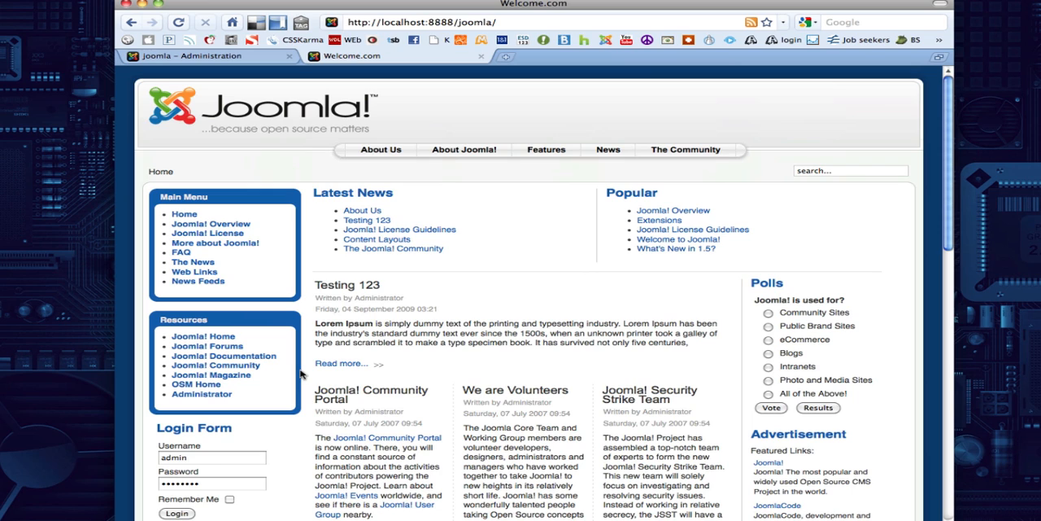
mouse_move(464, 150)
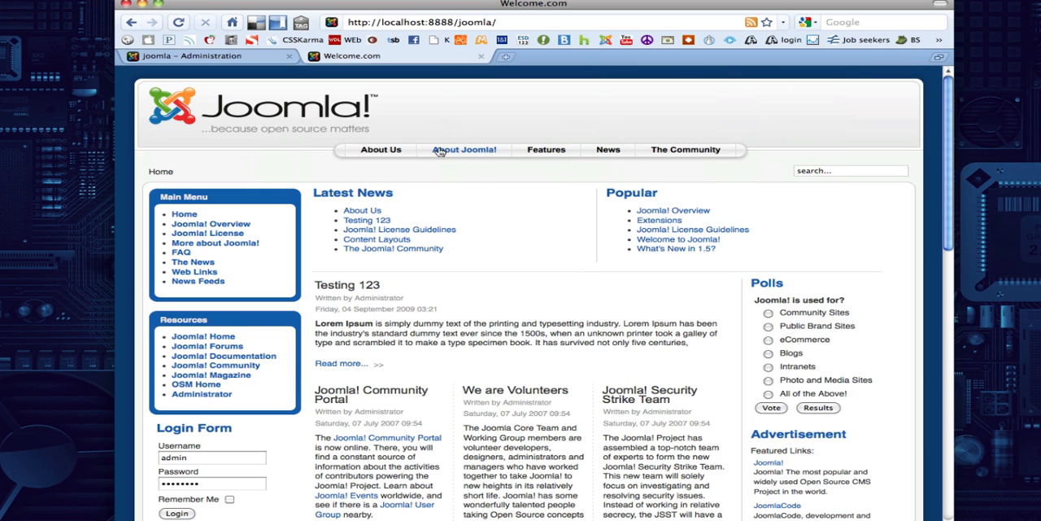
mouse_move(256, 120)
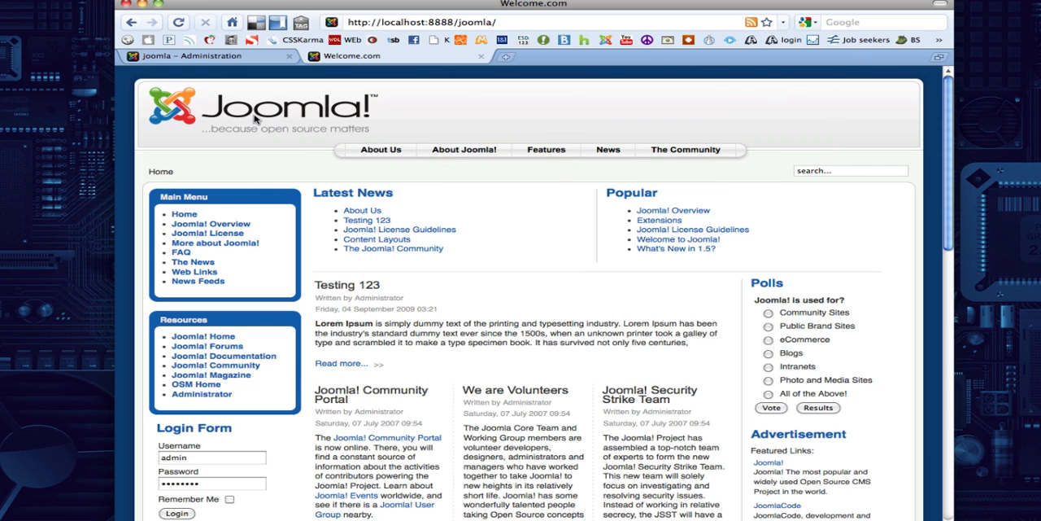
mouse_move(834, 109)
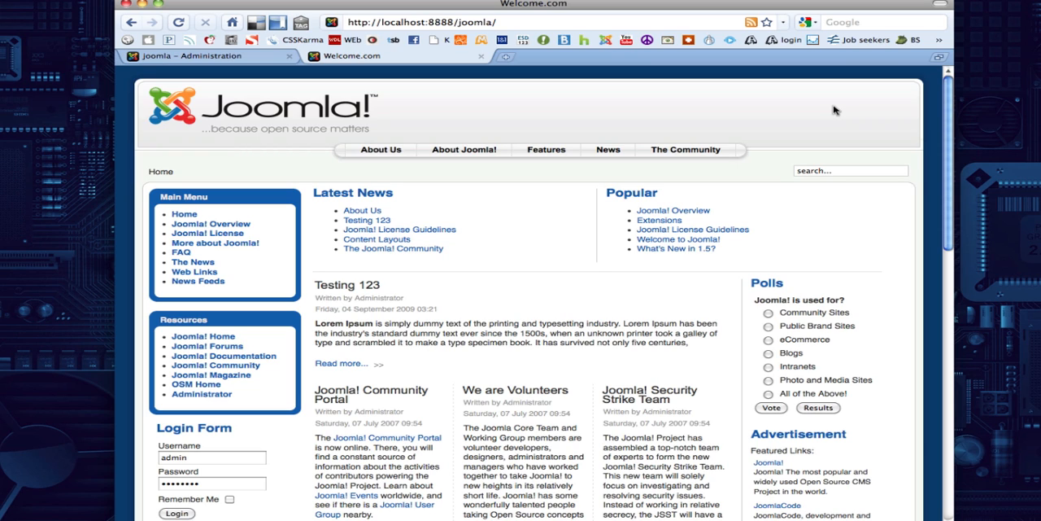
mouse_move(410, 207)
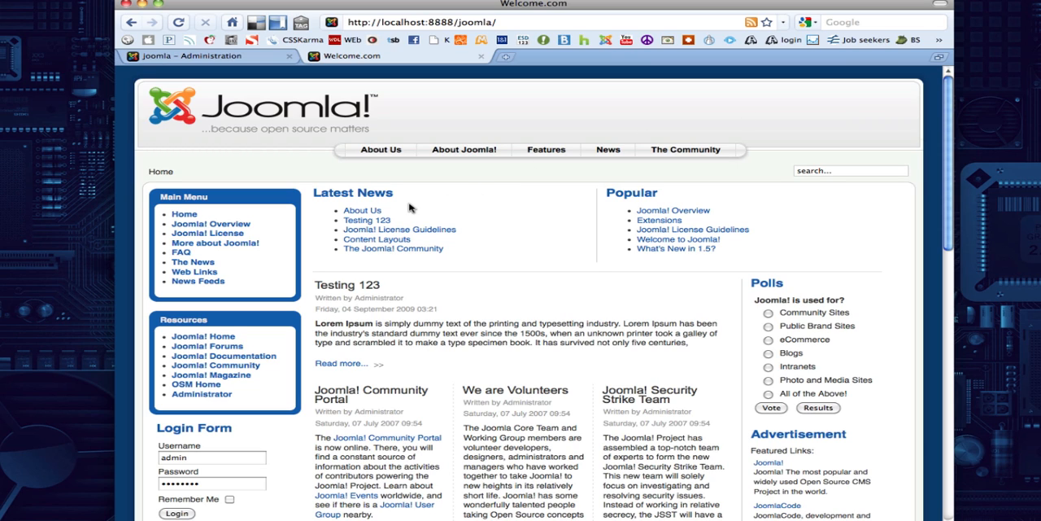
mouse_move(413, 209)
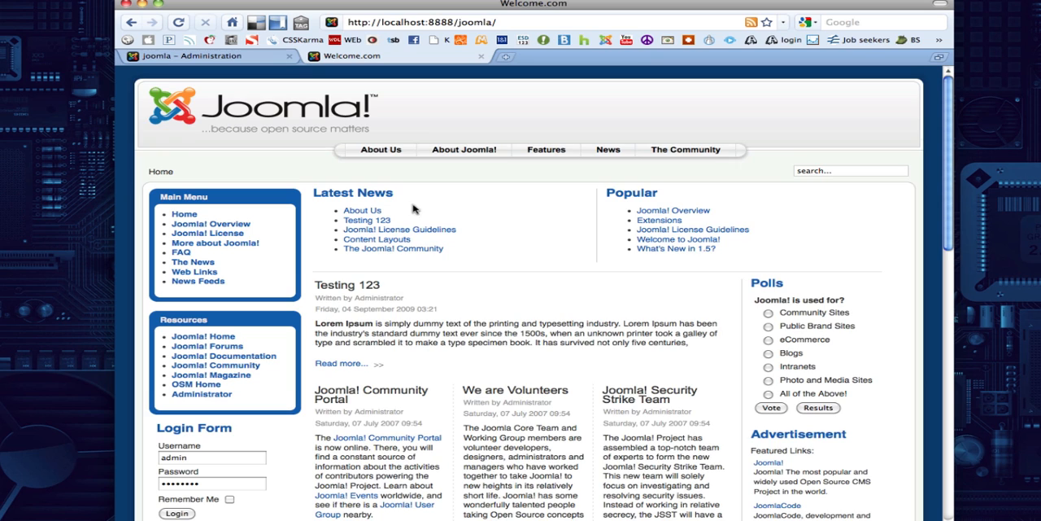
mouse_move(458, 295)
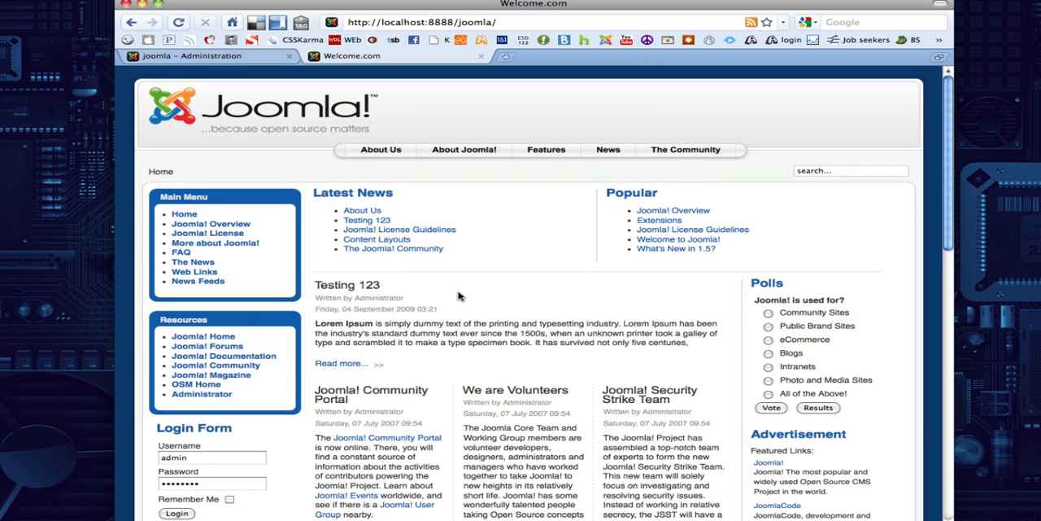
mouse_move(238, 266)
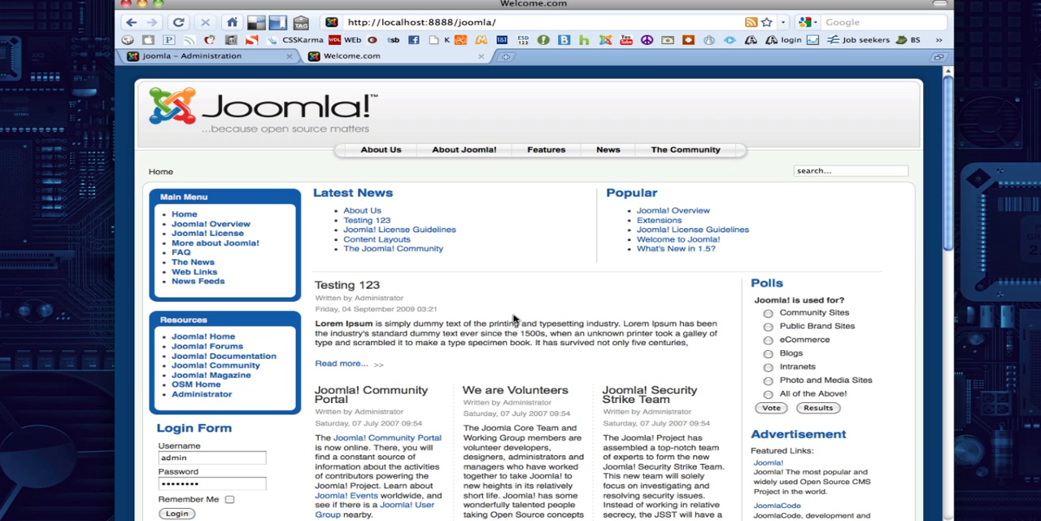
mouse_move(733, 295)
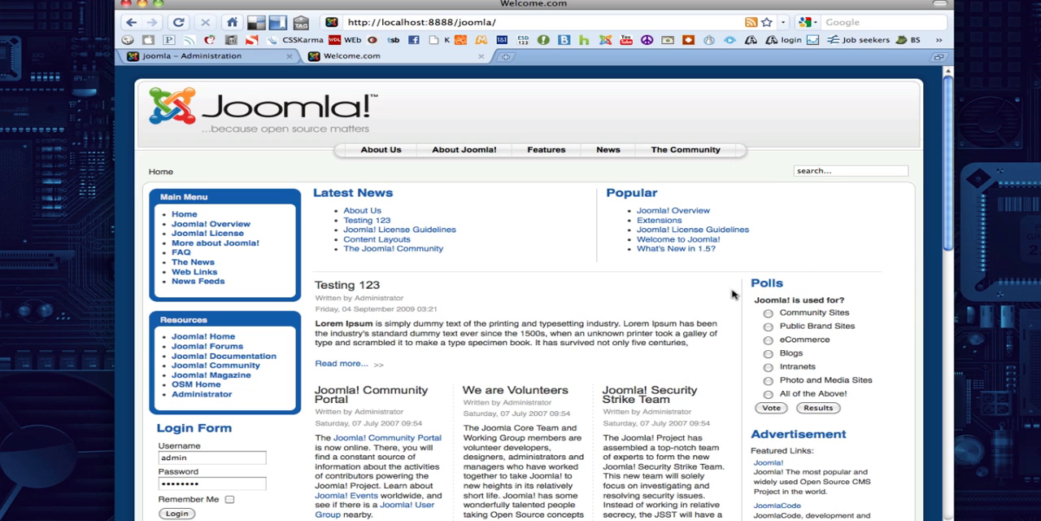
mouse_move(206, 73)
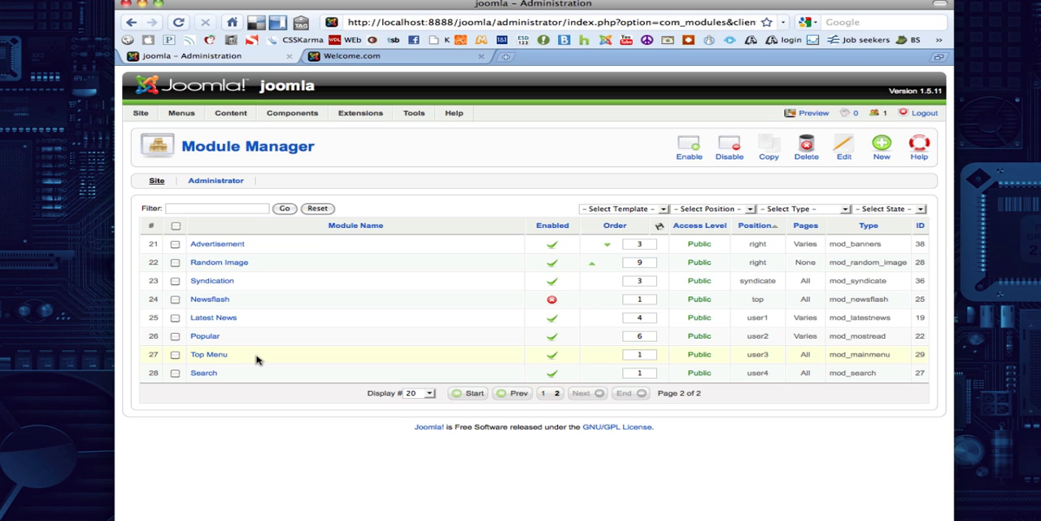
Set the Resources menu module's position to 'right' and apply the change
click(534, 392)
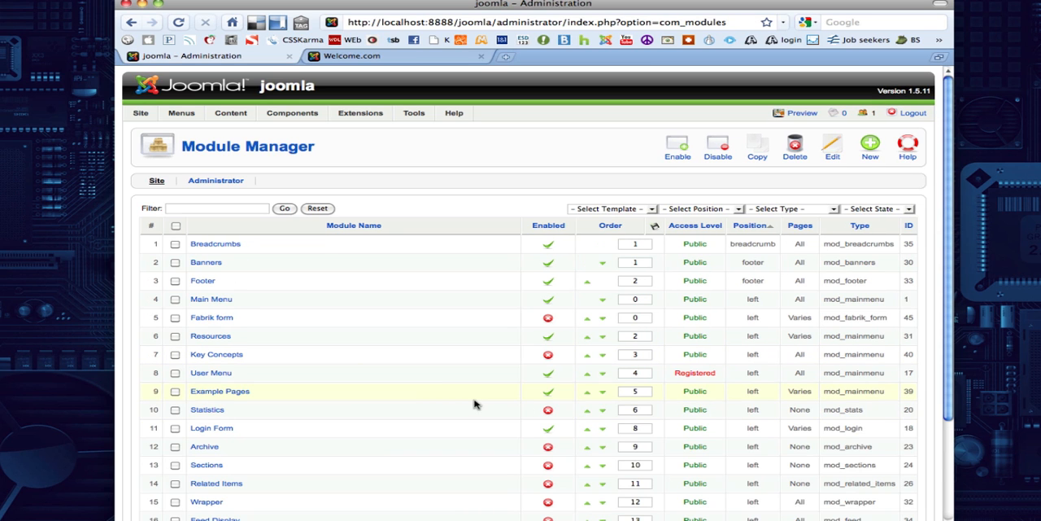
click(351, 56)
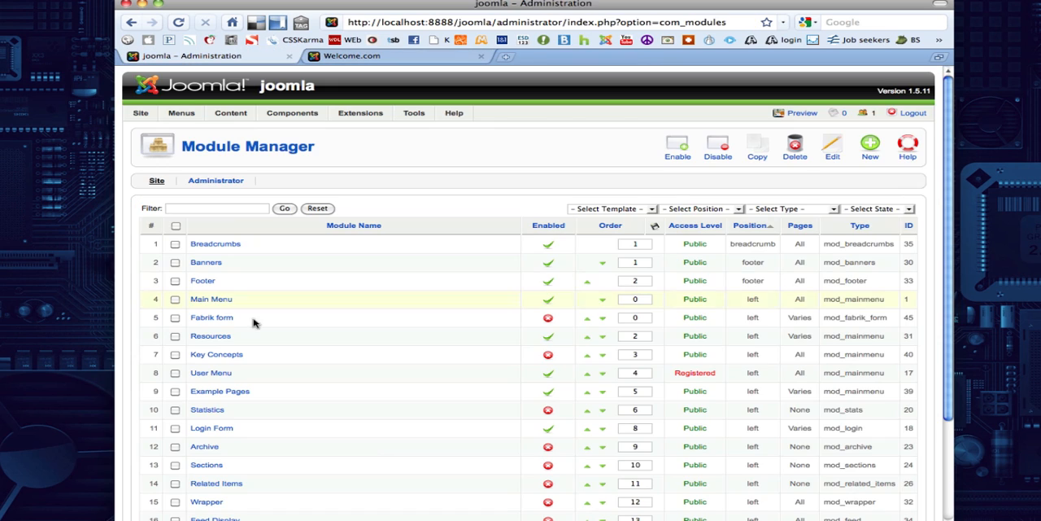
click(210, 335)
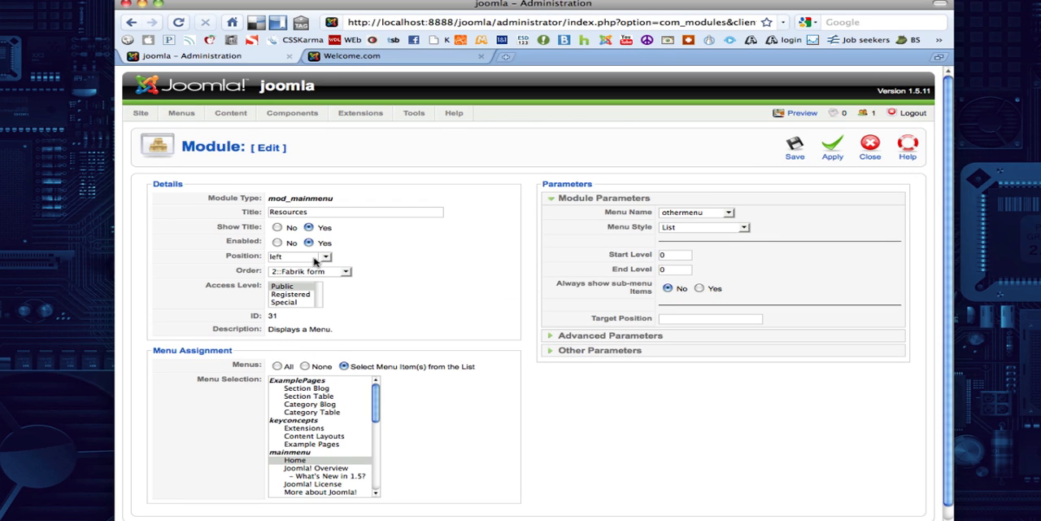
click(299, 257)
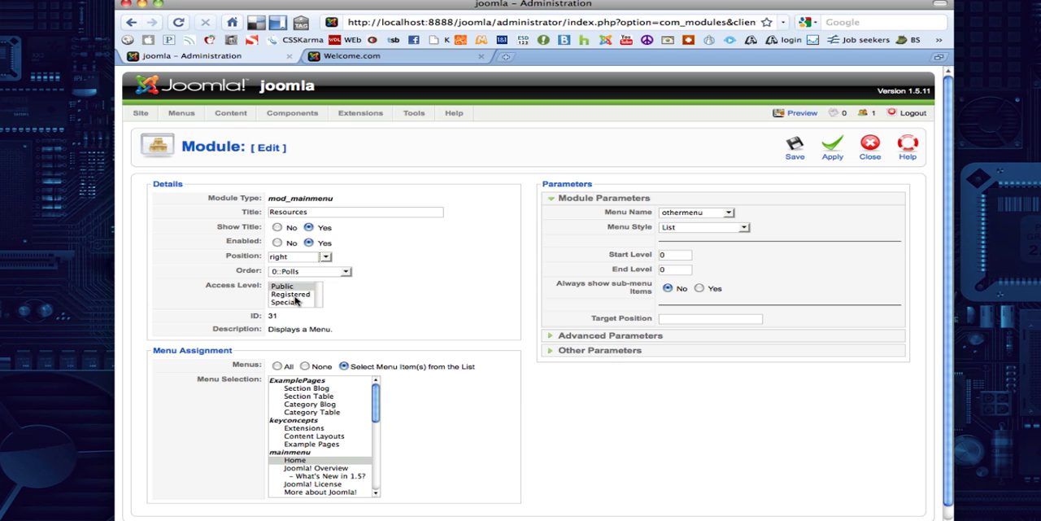
click(833, 147)
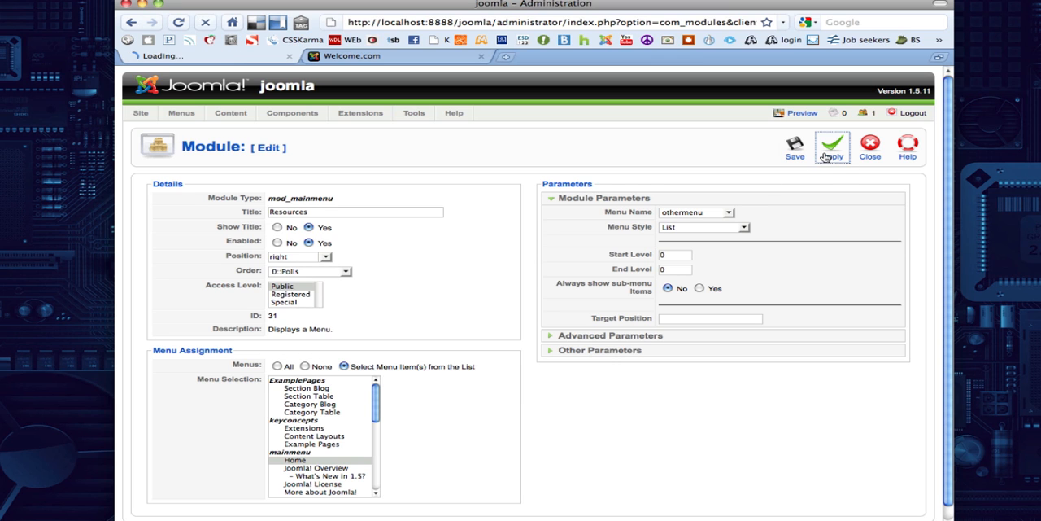
click(351, 57)
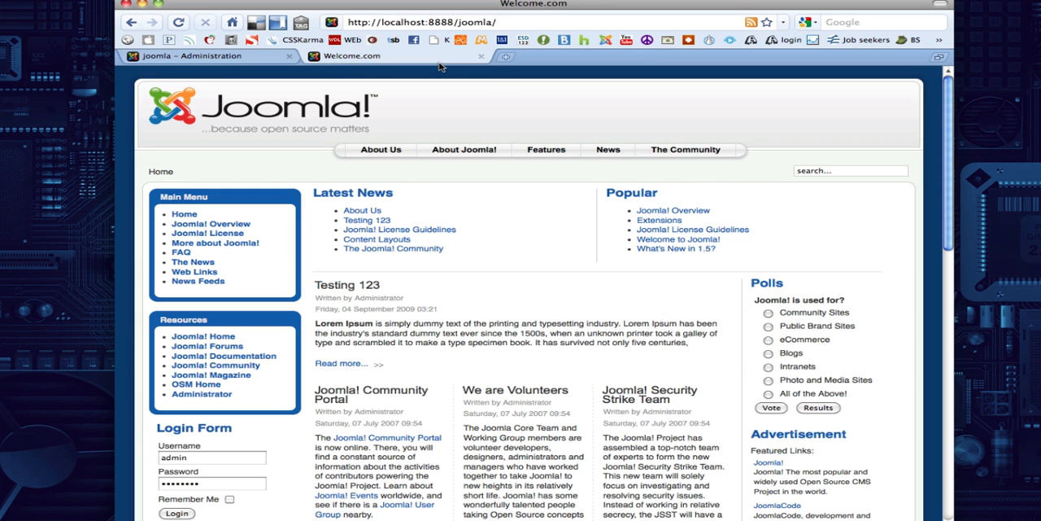
Reload the front page to see Resources in the right column above Polls
click(178, 22)
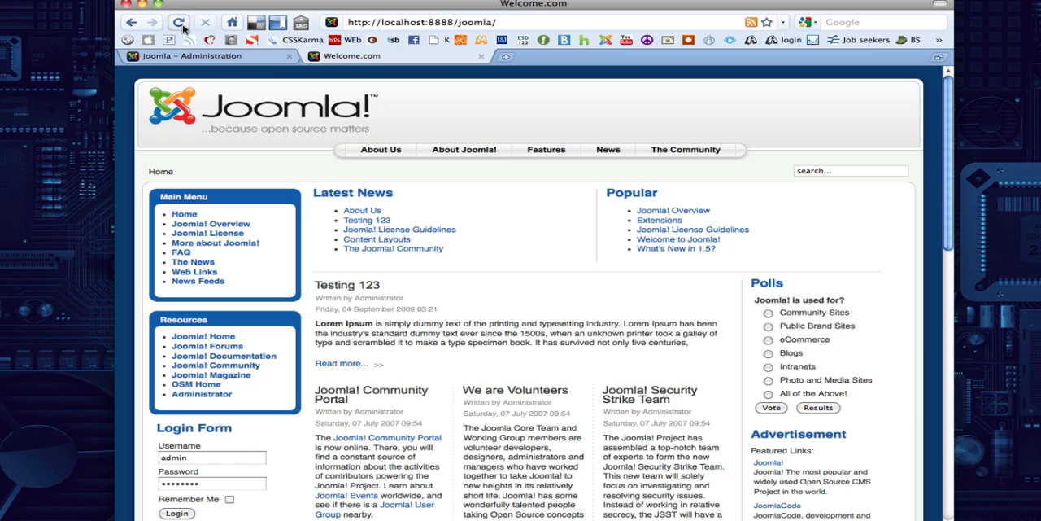
click(178, 22)
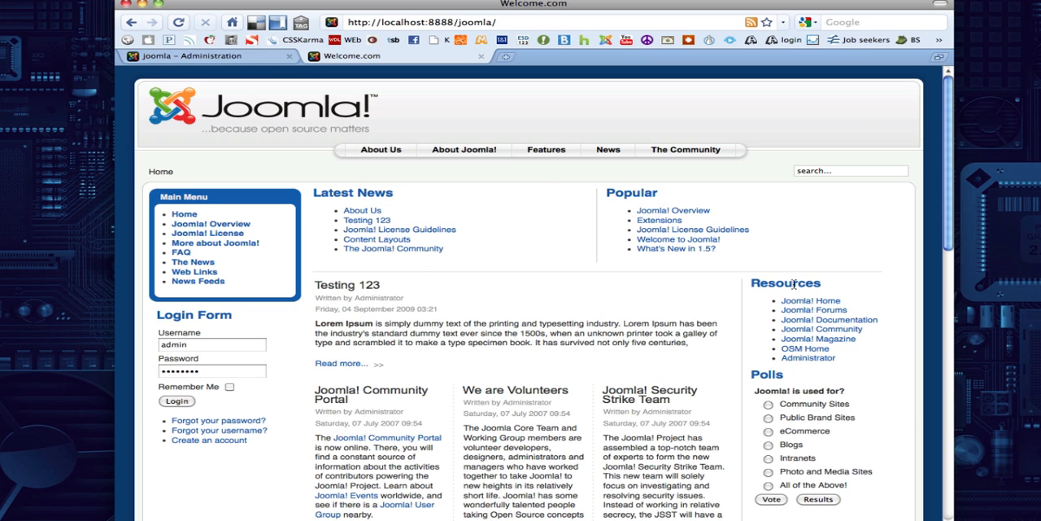
mouse_move(384, 308)
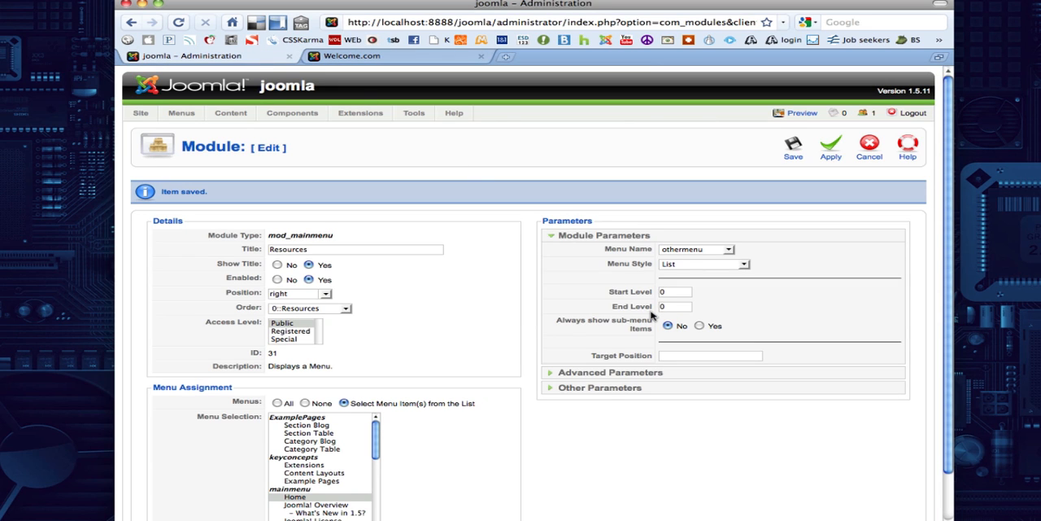
Review the Resources module's Advanced Parameters, including the empty Module Class Suffix
click(611, 372)
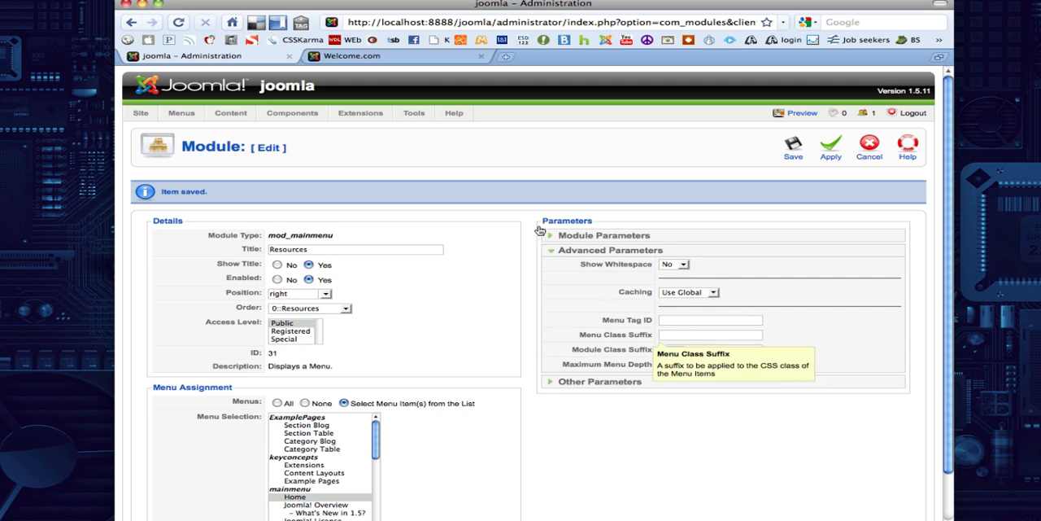
click(351, 56)
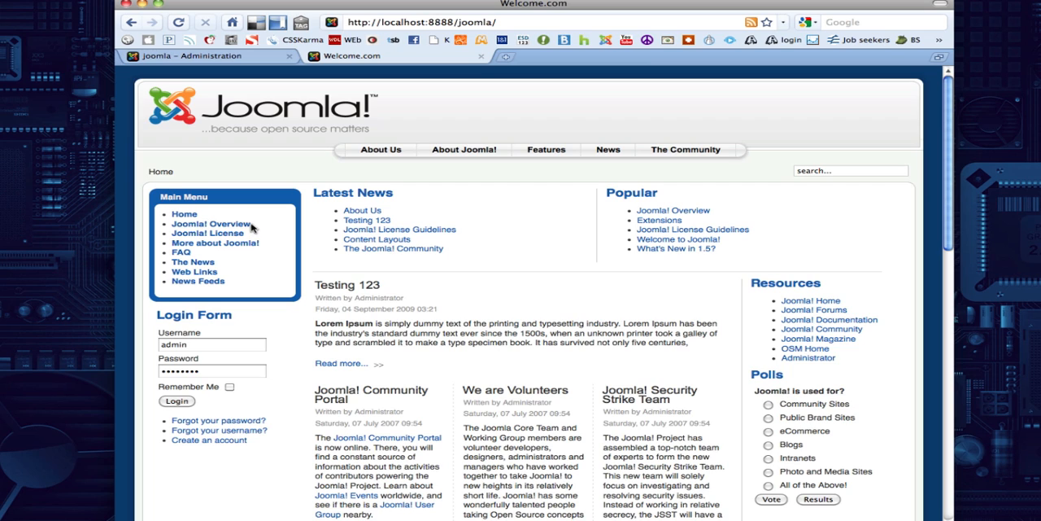
mouse_move(198, 281)
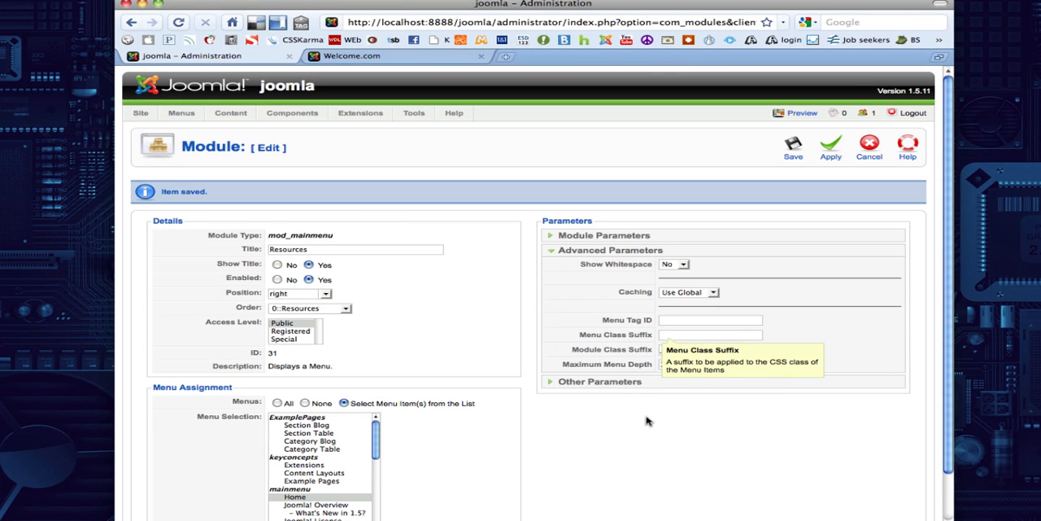
text(_menu)
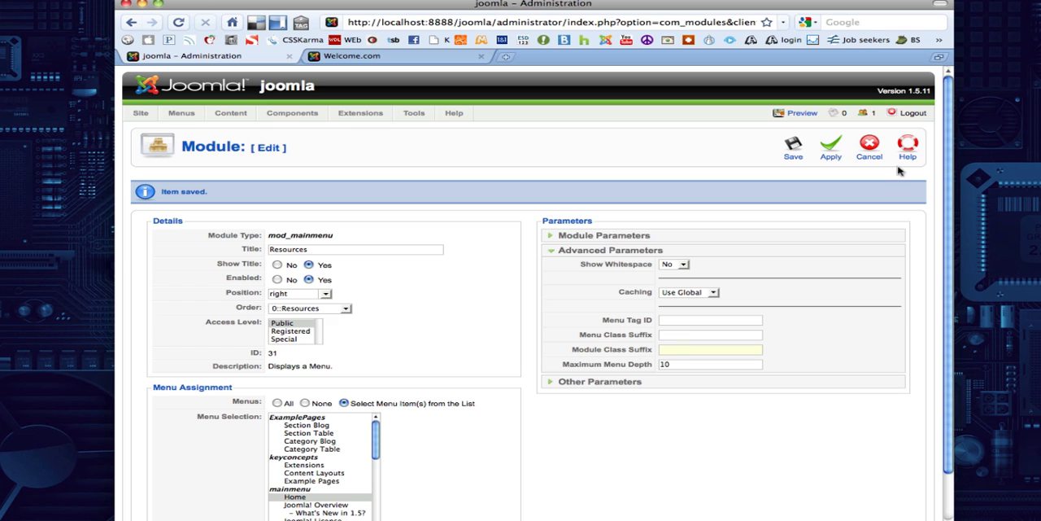
click(352, 56)
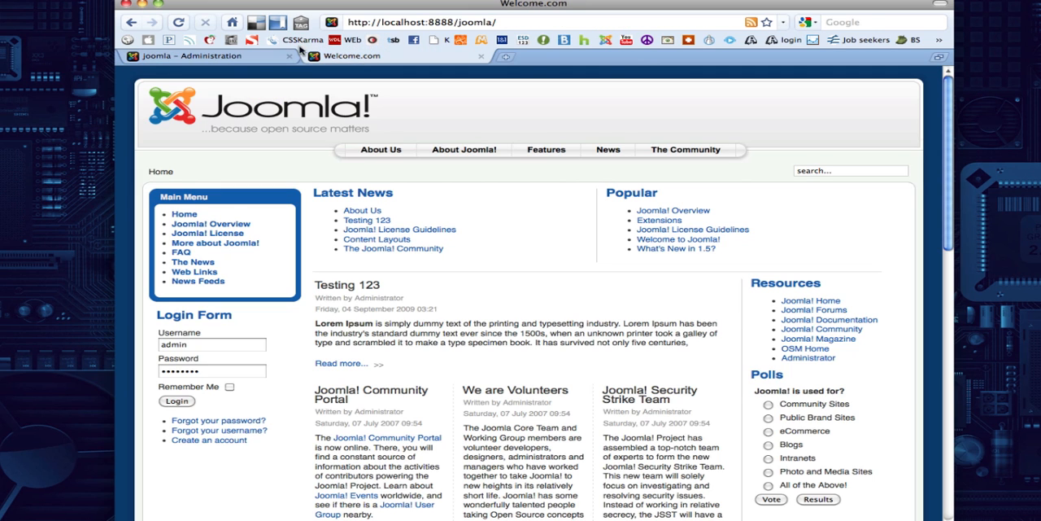
mouse_move(178, 22)
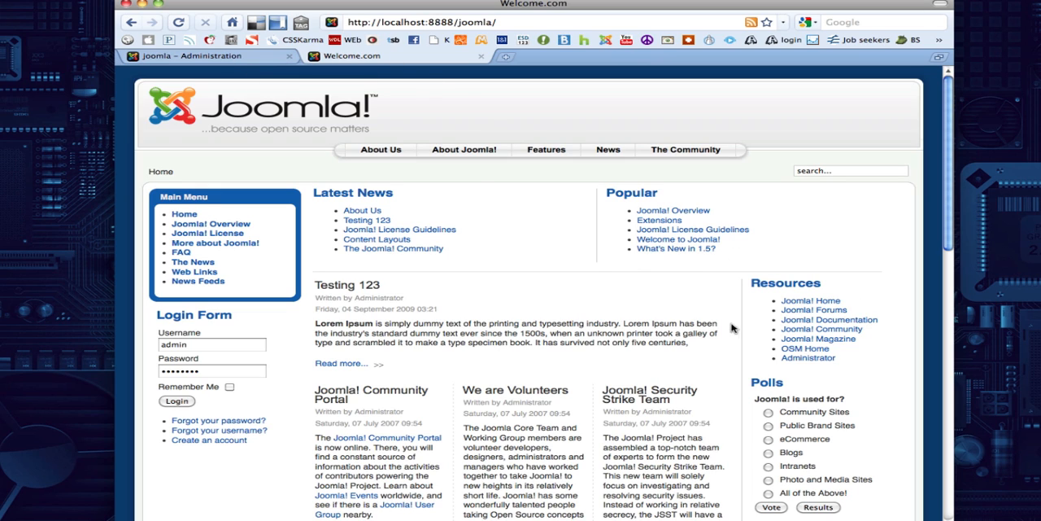
mouse_move(864, 371)
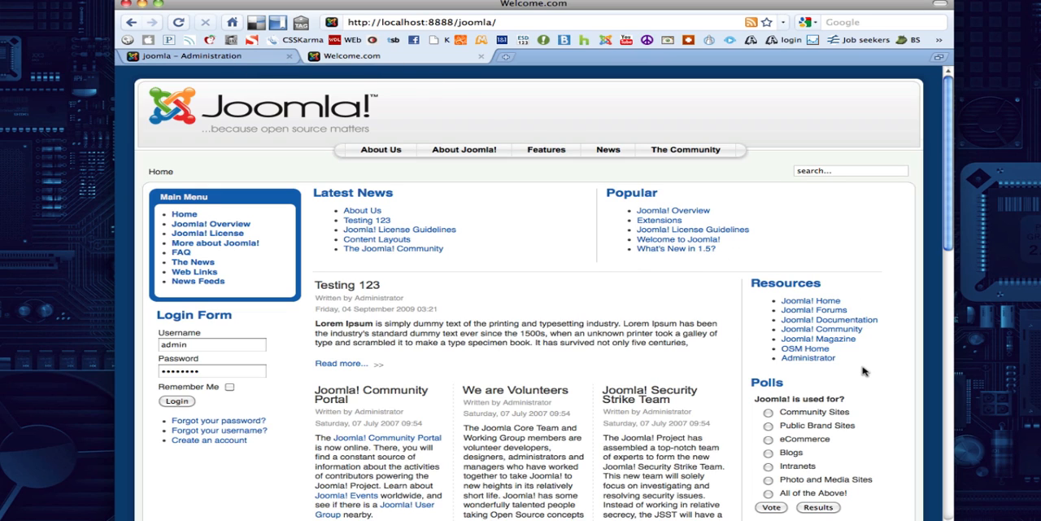
mouse_move(820, 331)
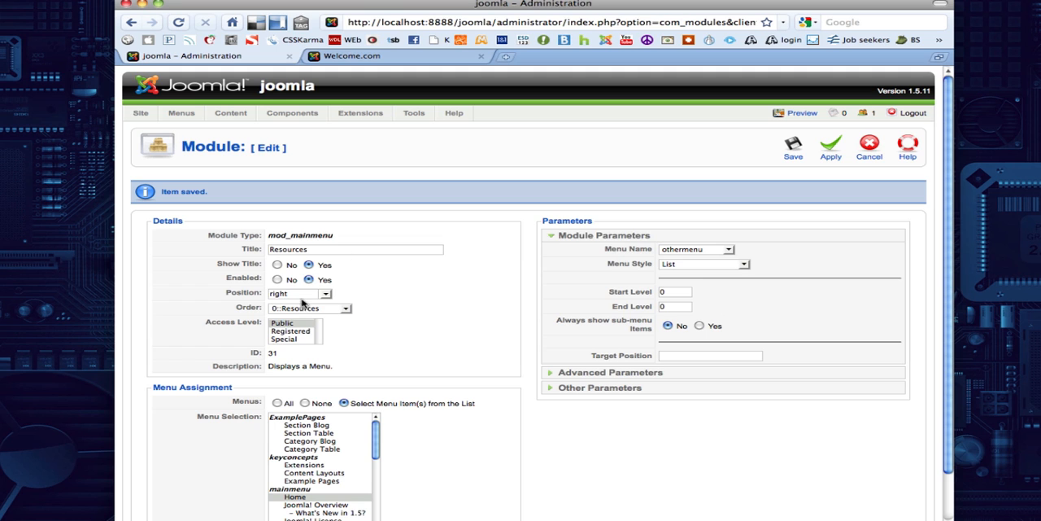
Choose 'left' from the Resources module's Position dropdown
click(326, 293)
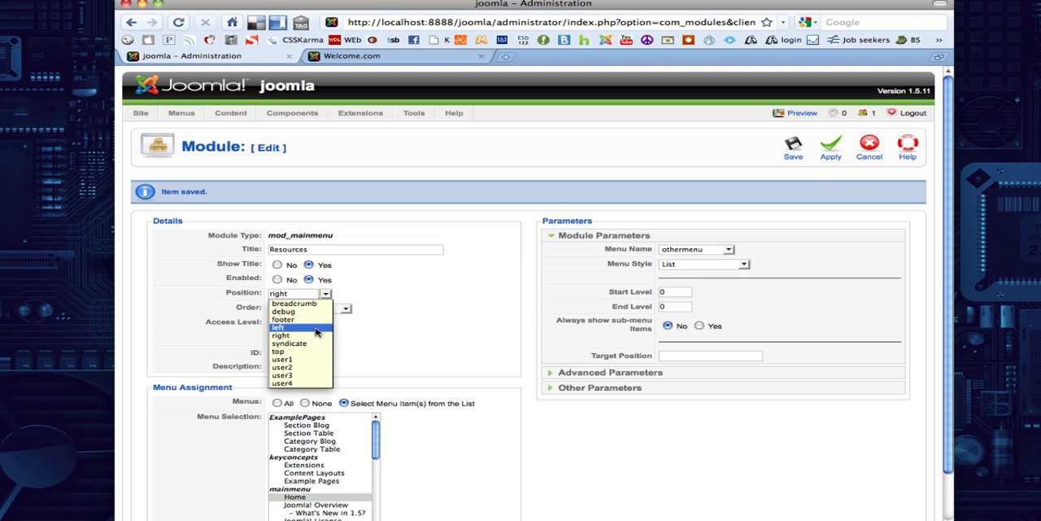
click(280, 335)
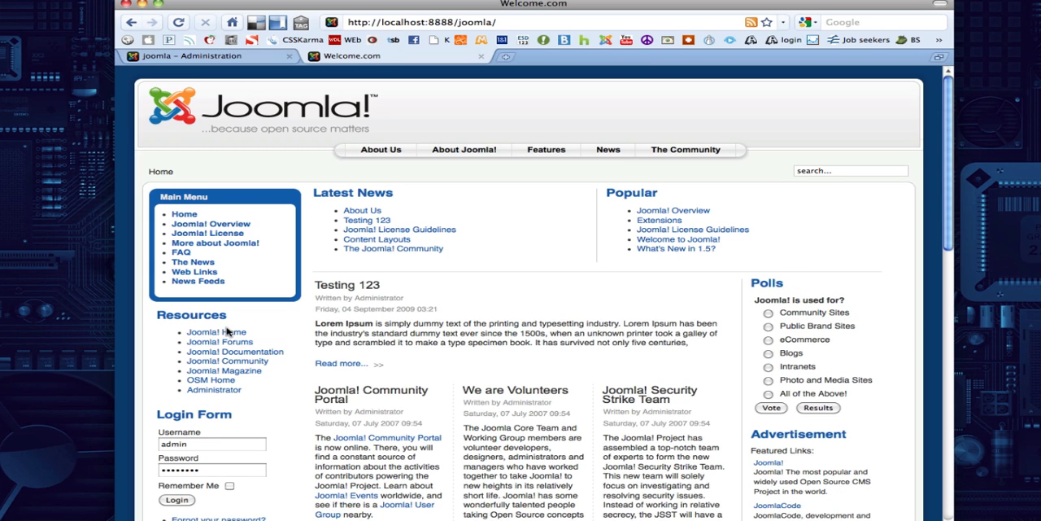
mouse_move(801, 286)
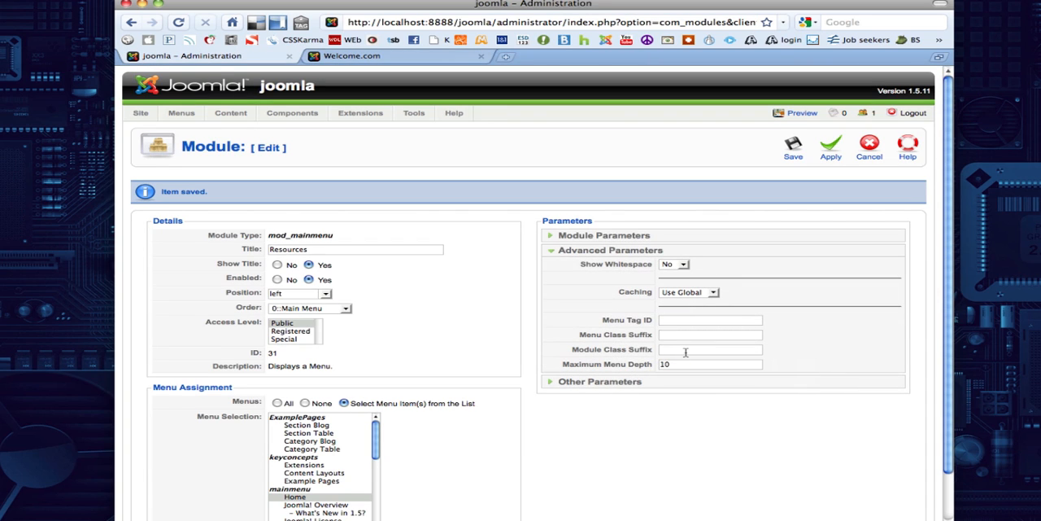
Enter '_menu' as the Resources module class suffix and apply it
click(709, 348)
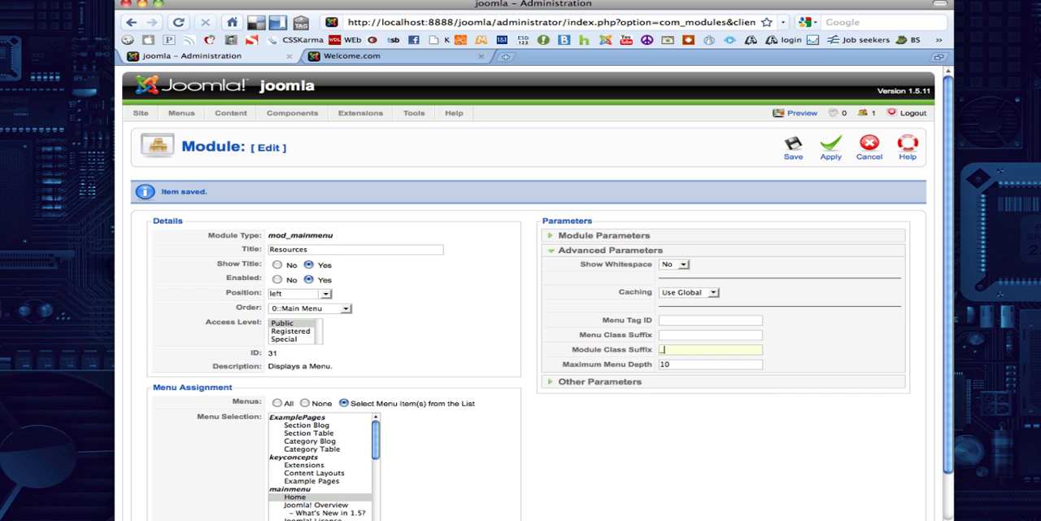
text(_menu)
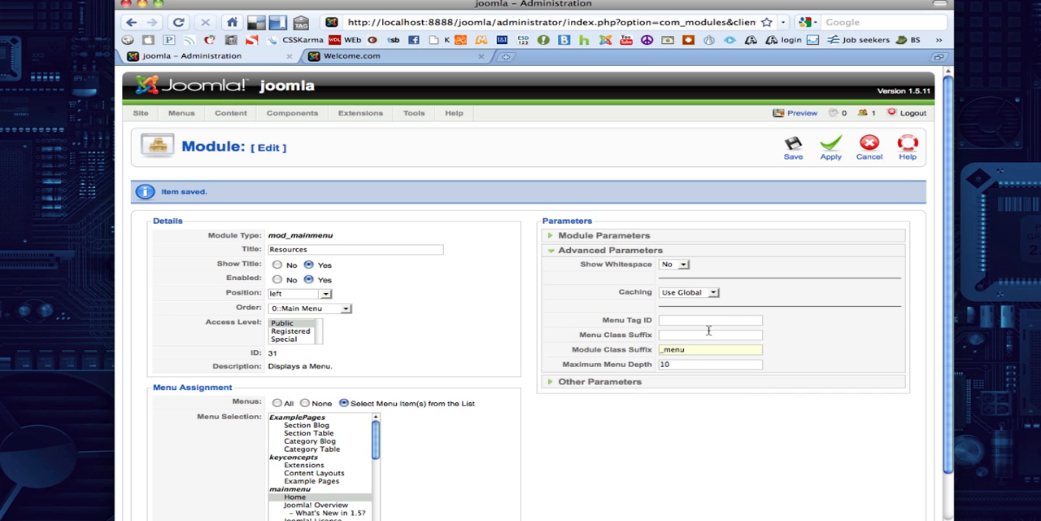
click(602, 236)
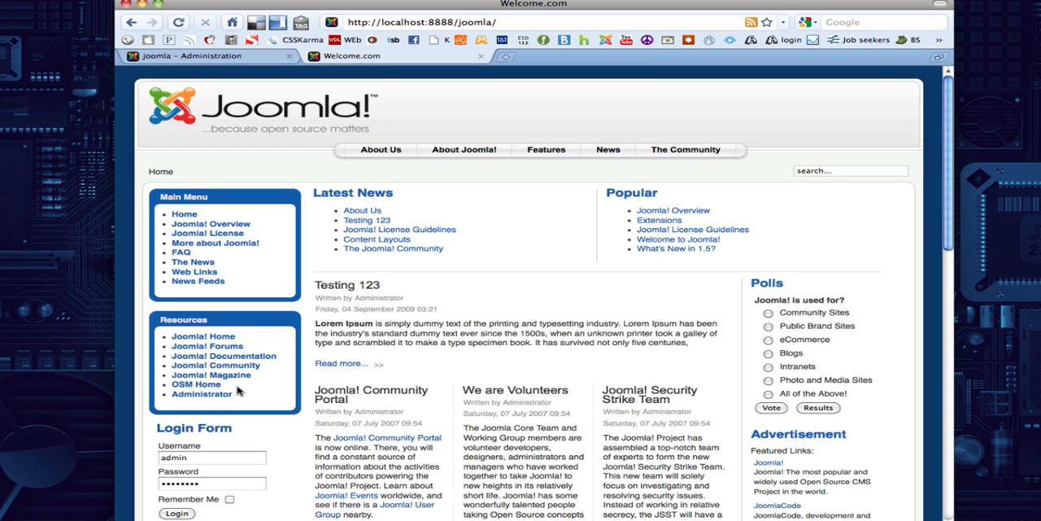
mouse_move(642, 366)
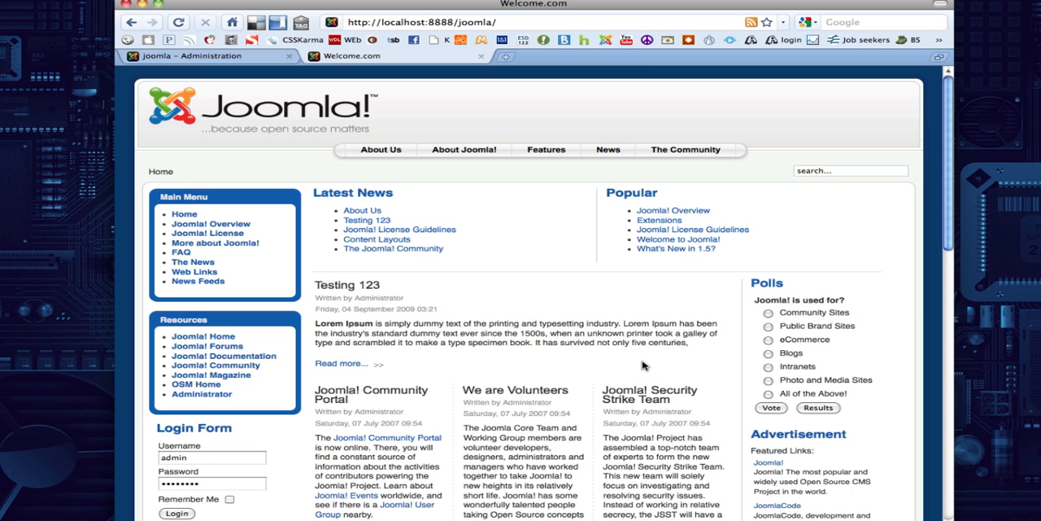
mouse_move(657, 351)
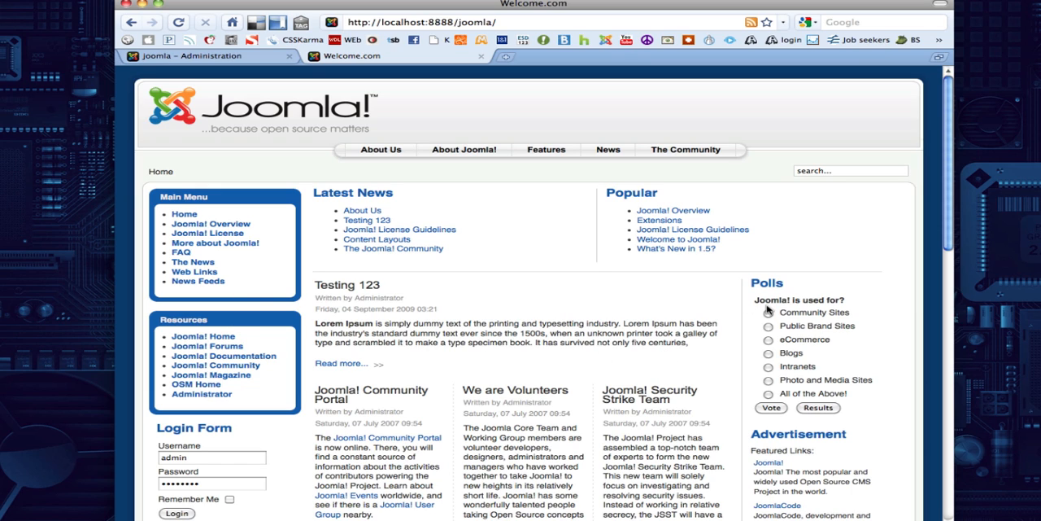
mouse_move(248, 325)
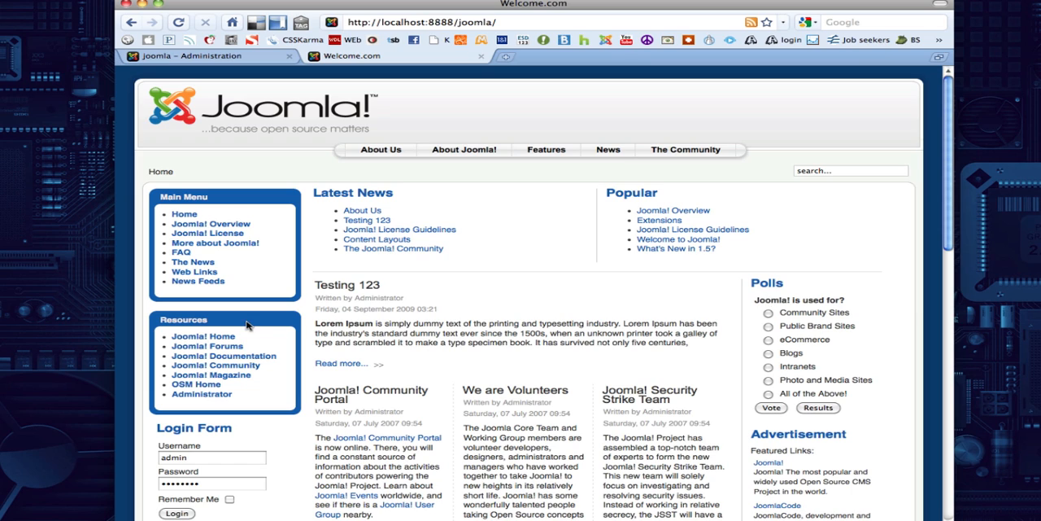
mouse_move(470, 99)
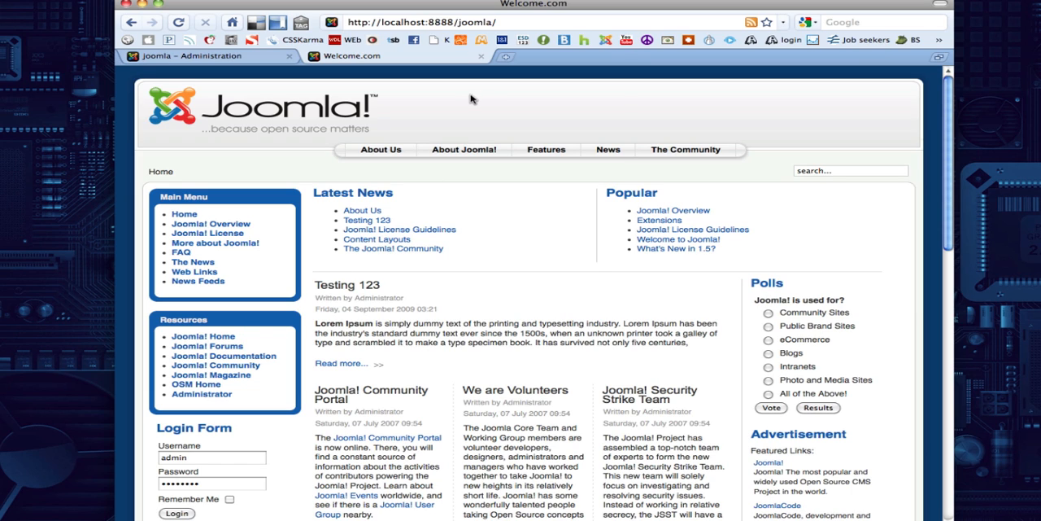
mouse_move(620, 99)
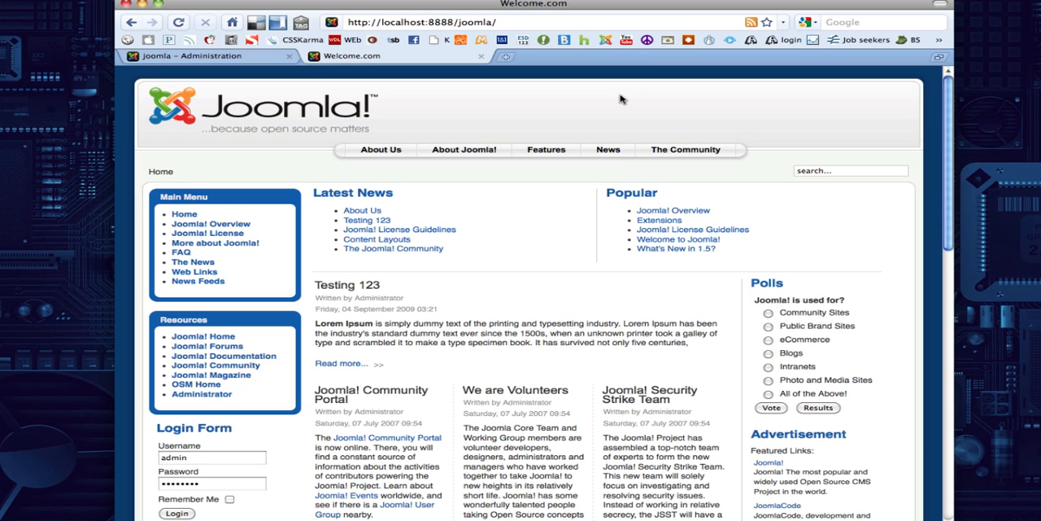
mouse_move(275, 78)
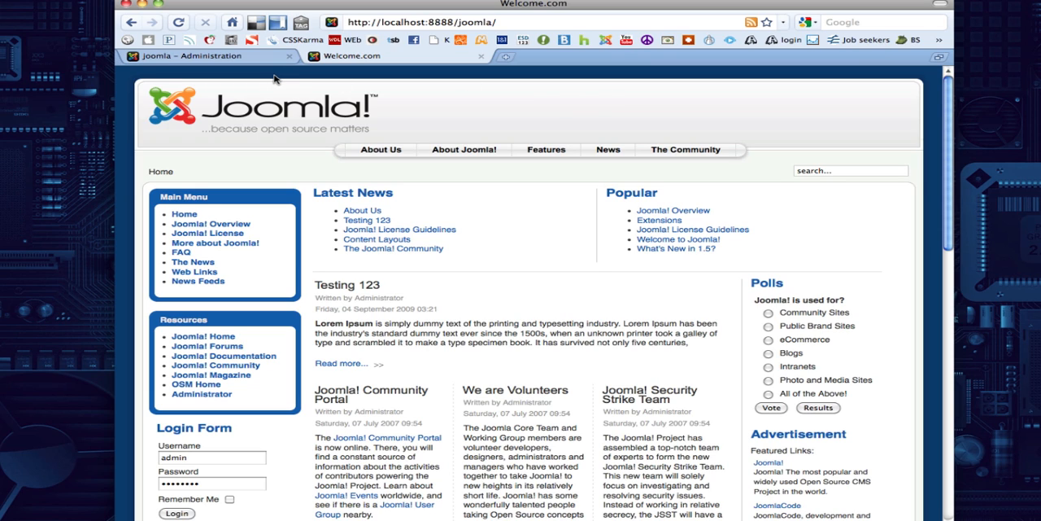
mouse_move(388, 272)
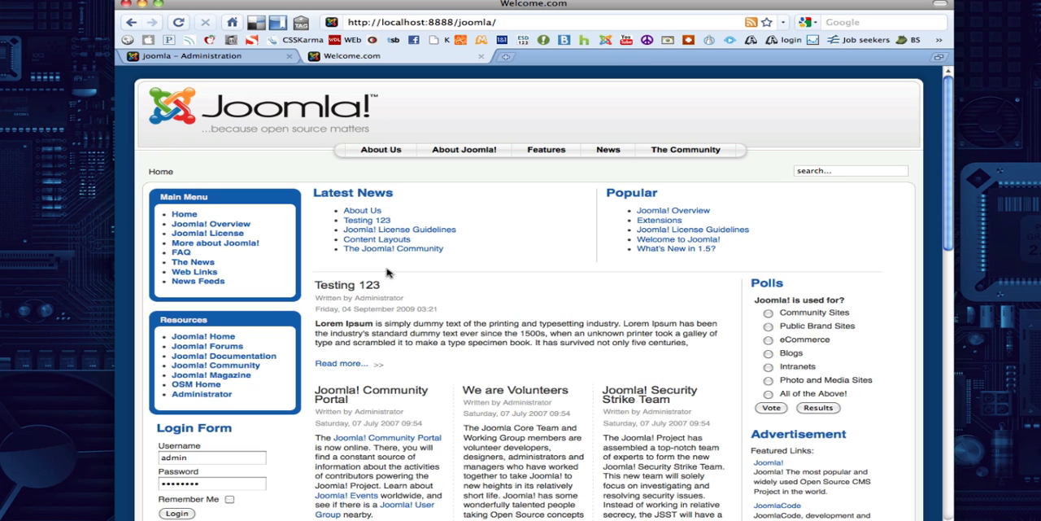
scroll(down, 3)
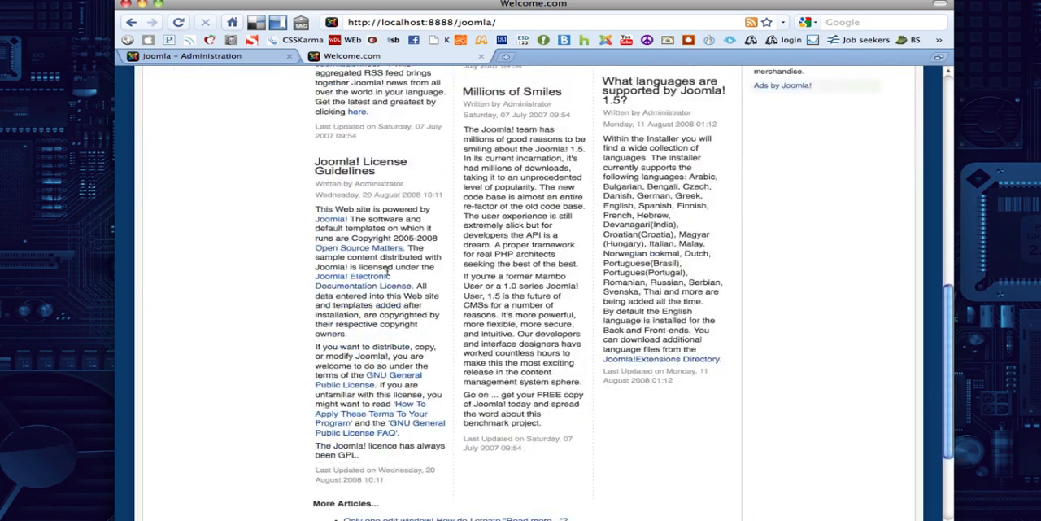
scroll(down, 3)
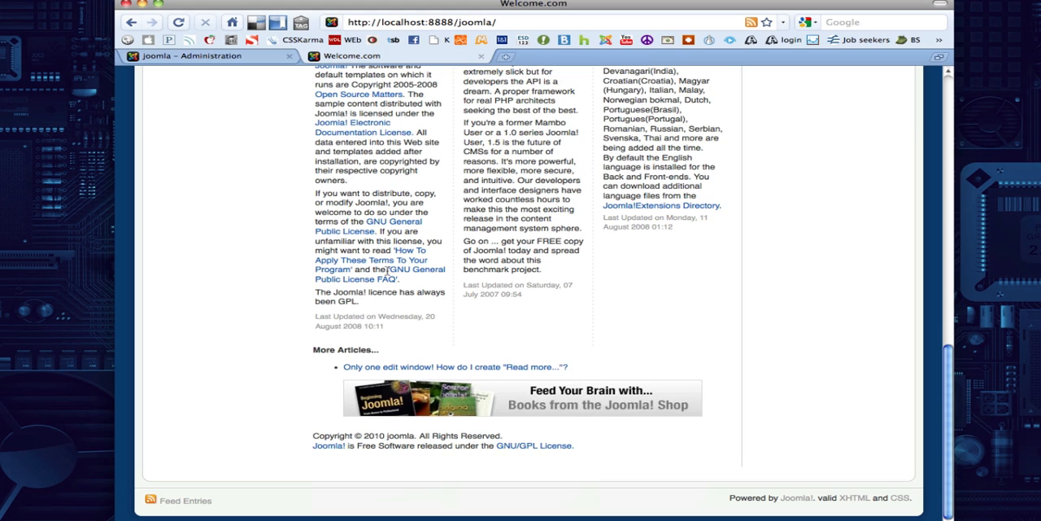